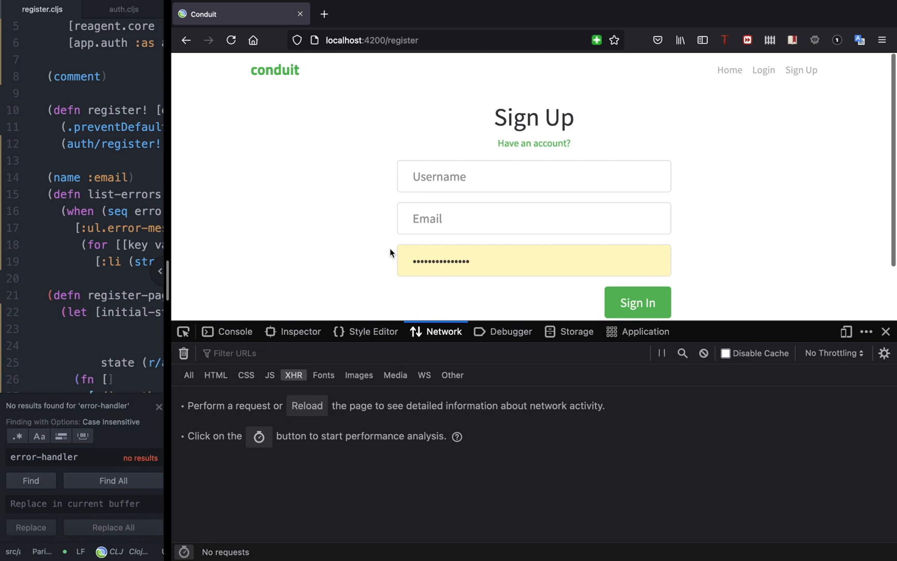
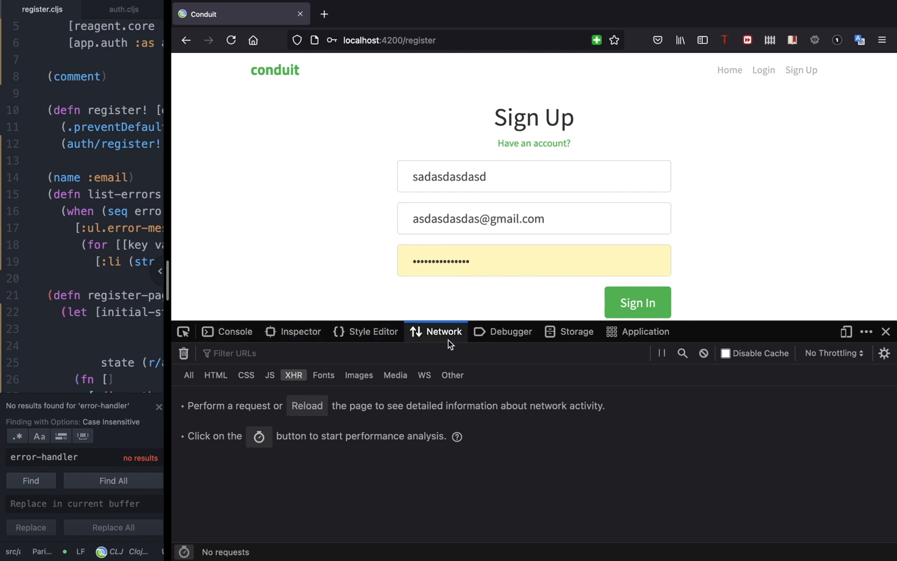
# - Resubmit the Conduit sign-up with learnudev username and email after the 'already taken' errors
pyautogui.click(637, 302)
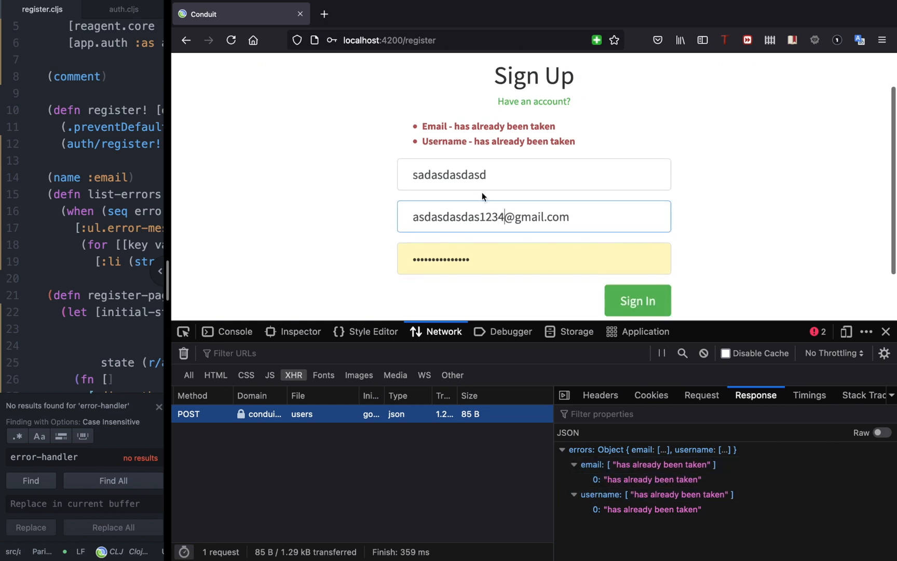
pyautogui.write('112')
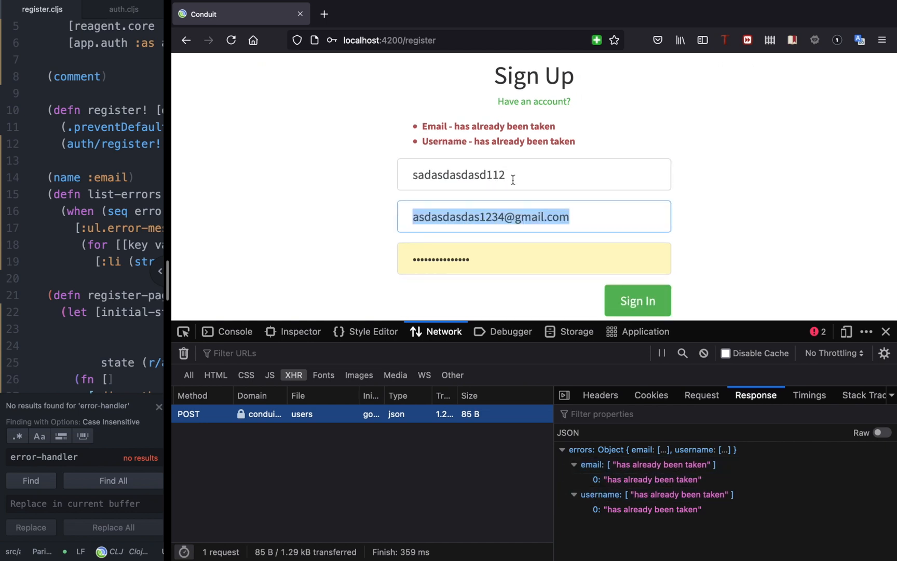
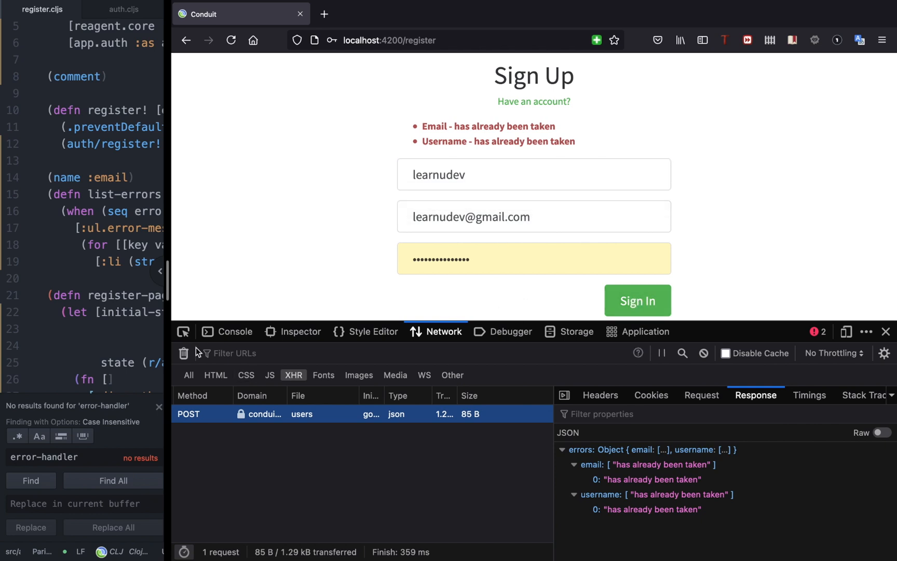
pyautogui.click(637, 299)
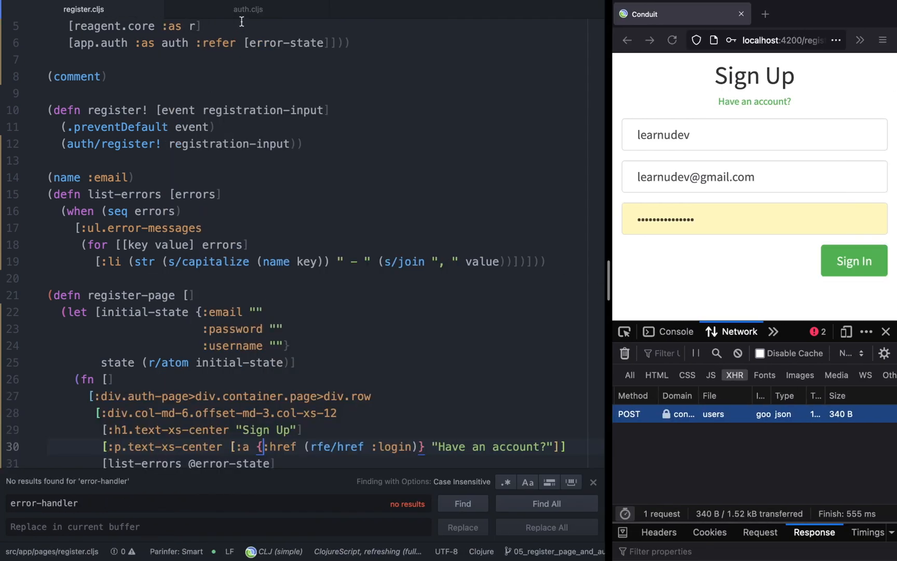
# - Show auth.cljs's register! request with its auth-success! and auth-error! handlers
pyautogui.click(248, 9)
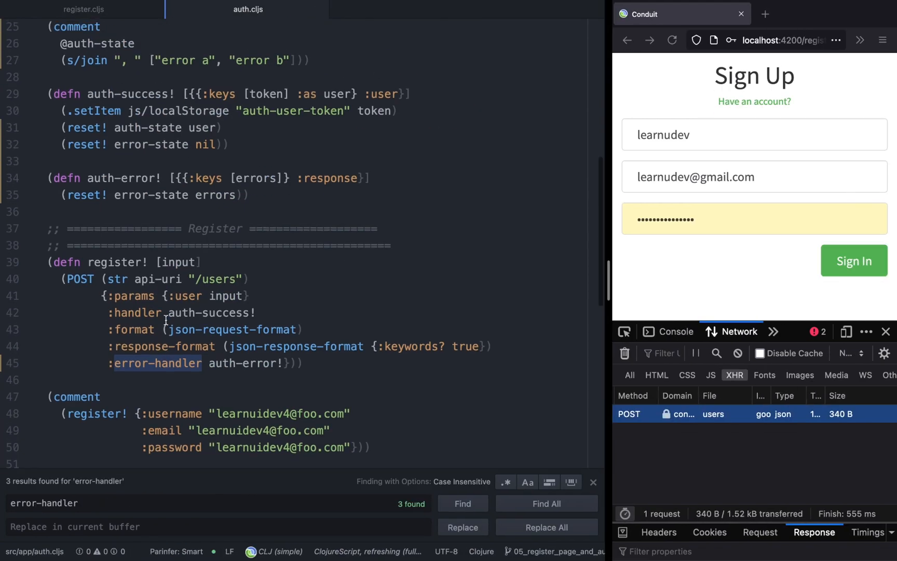
pyautogui.scroll(3)
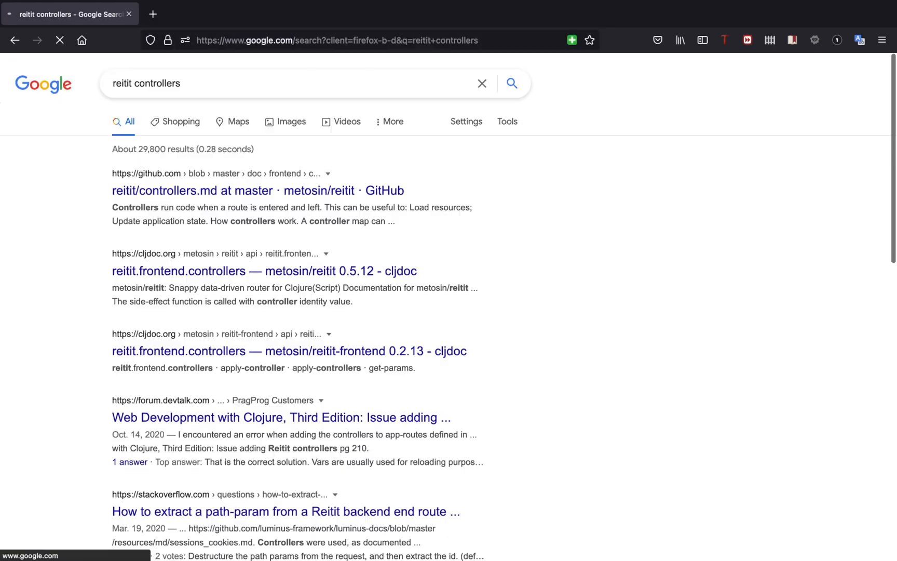
# - Read reitit's controllers.md documentation and the frontend-controllers example routes on GitHub
pyautogui.click(192, 190)
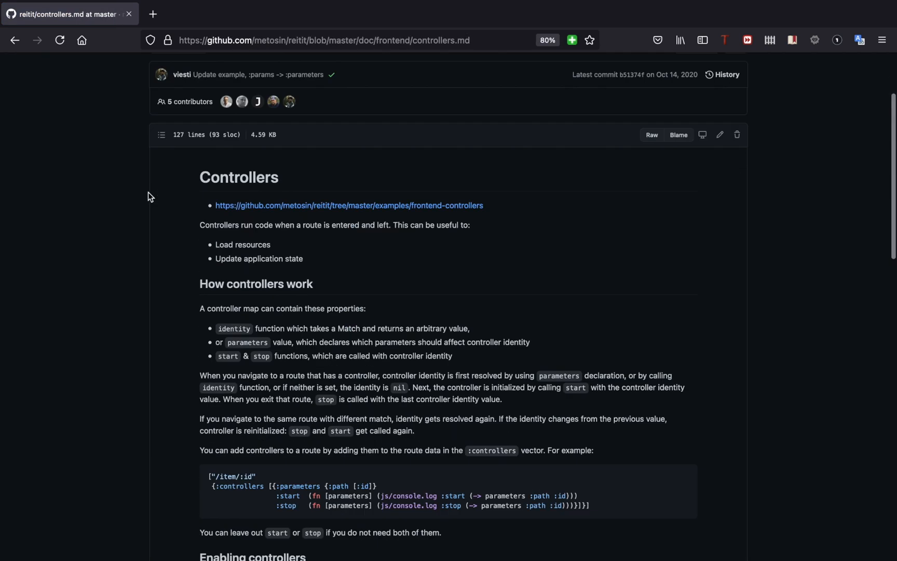
pyautogui.scroll(-3)
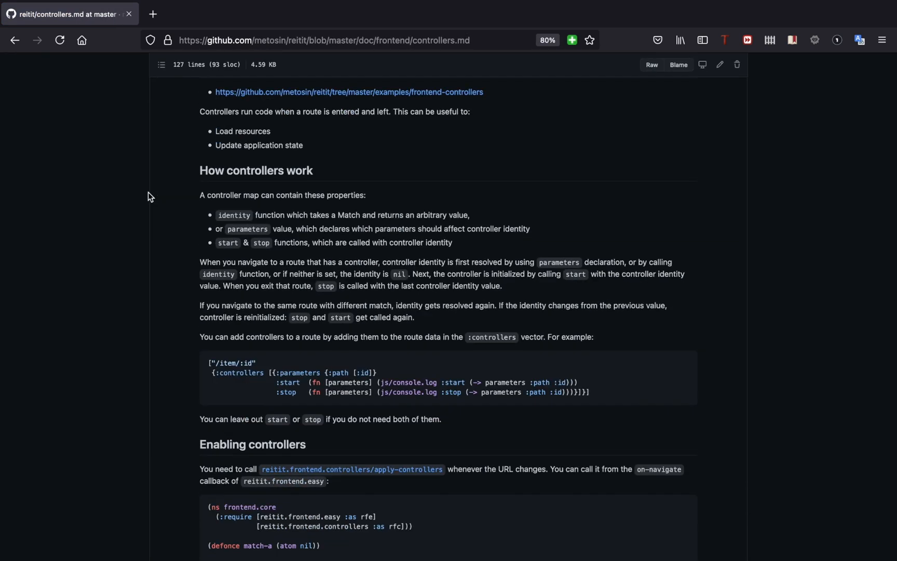
pyautogui.scroll(3)
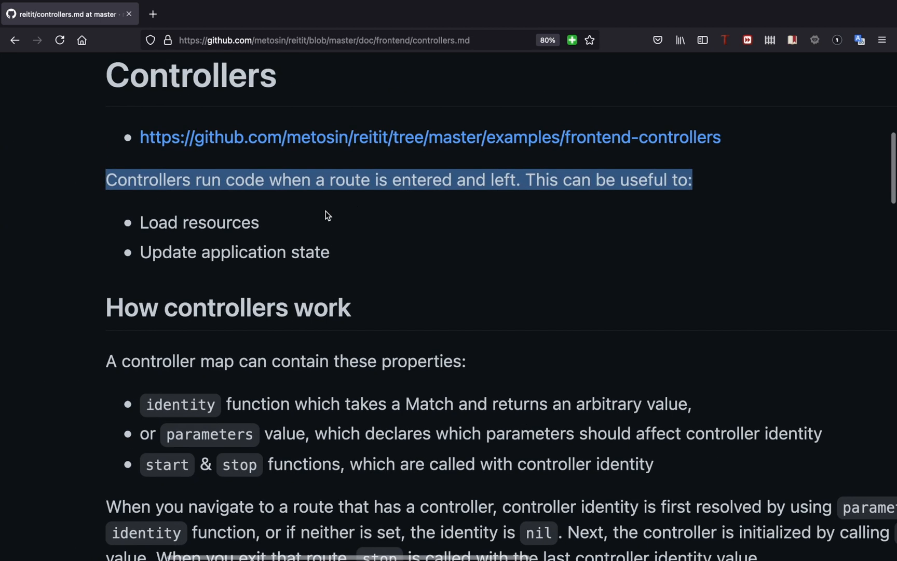
pyautogui.scroll(-3)
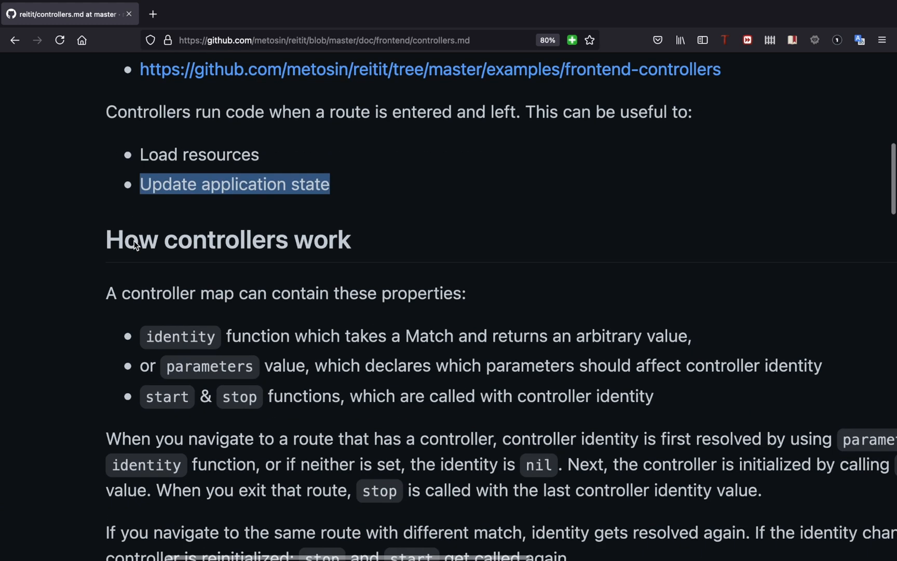
pyautogui.scroll(-3)
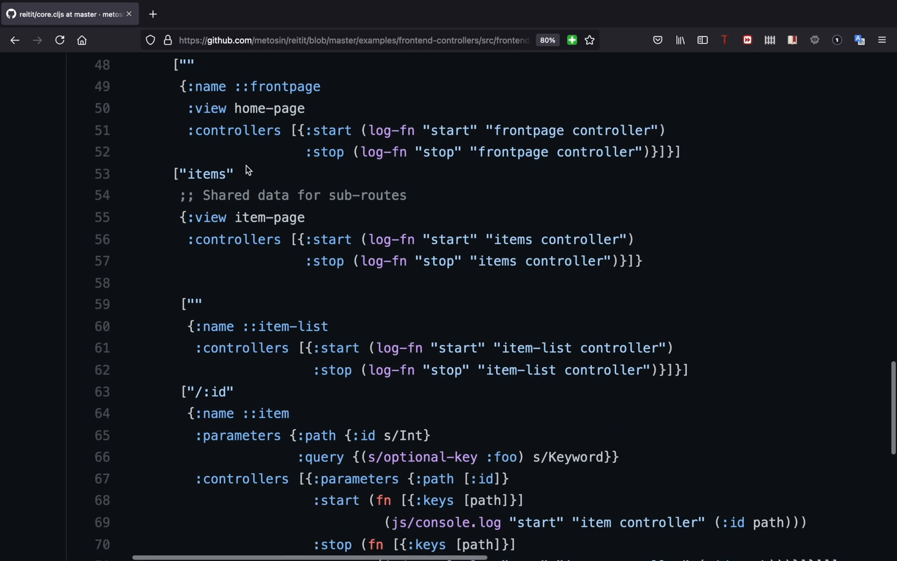
pyautogui.scroll(3)
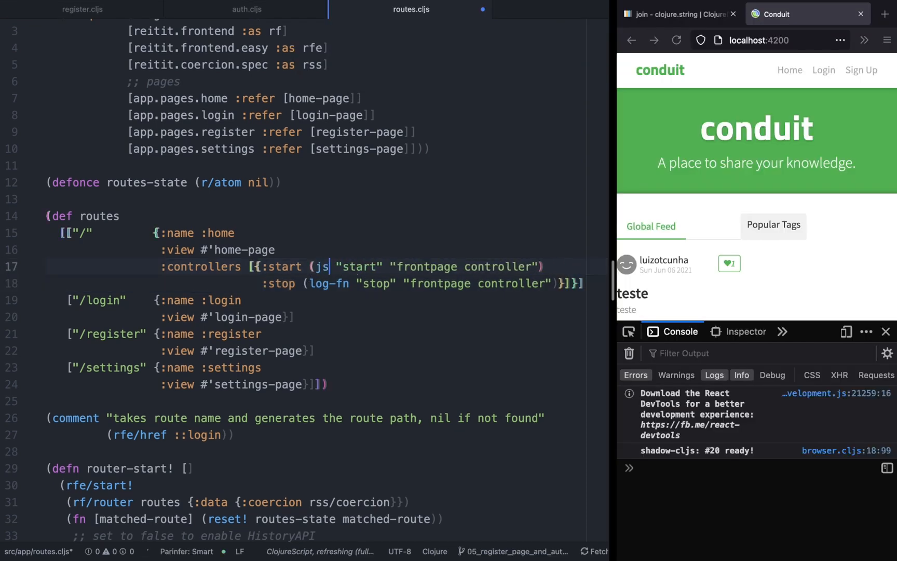
# - Add :controllers to the "/" route logging 'enter - home page' on start and exit on stop
pyautogui.write('/console.log')
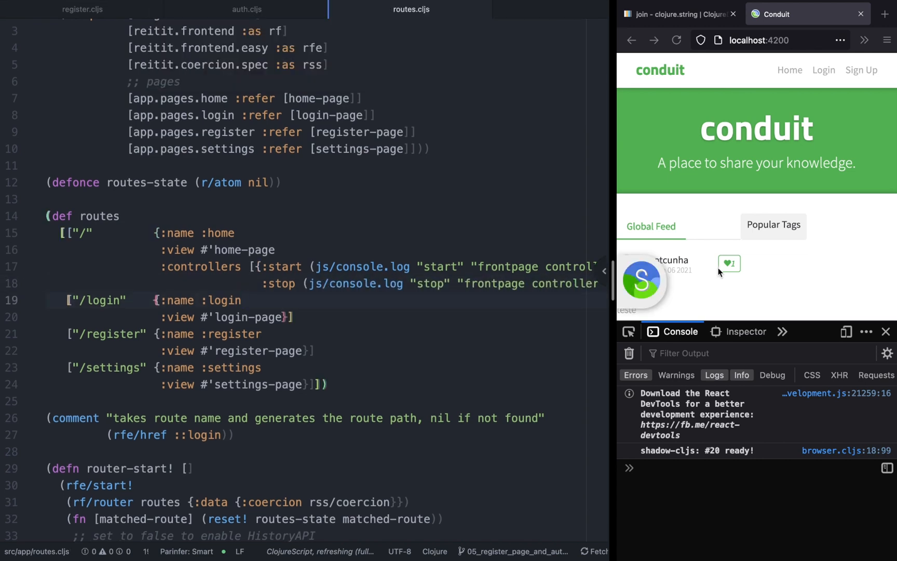
pyautogui.click(676, 40)
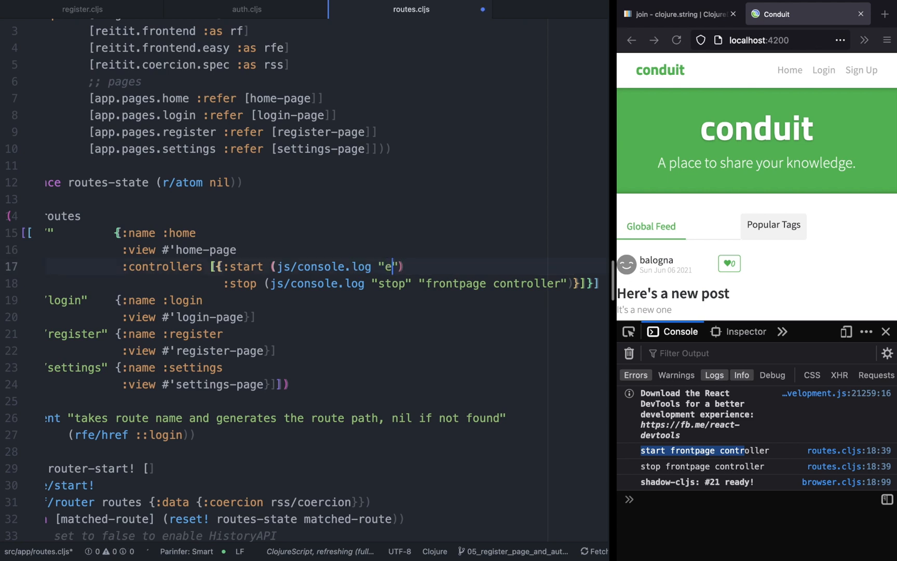
pyautogui.write('nter - home page')
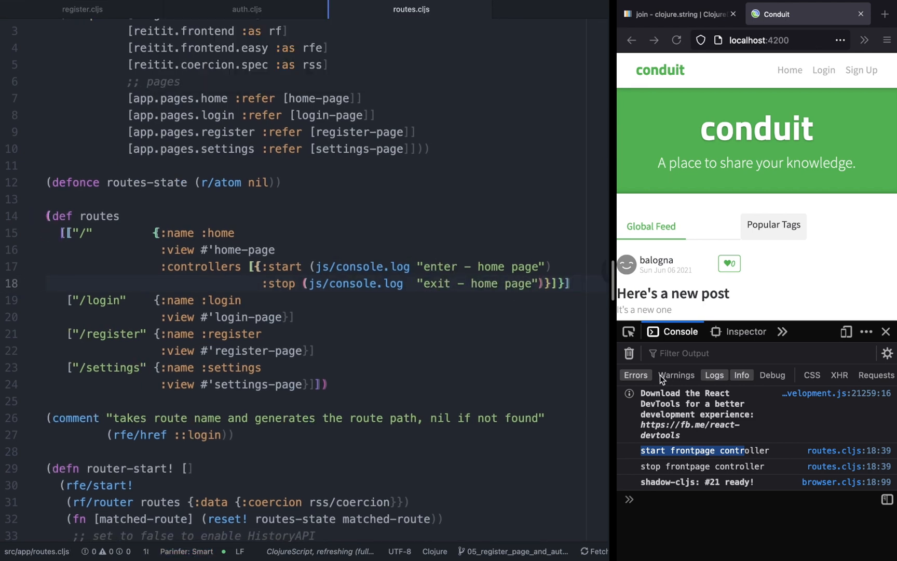
# - Test leaving and returning home, then make the router callback swap! in rfc/apply-controllers
pyautogui.click(823, 69)
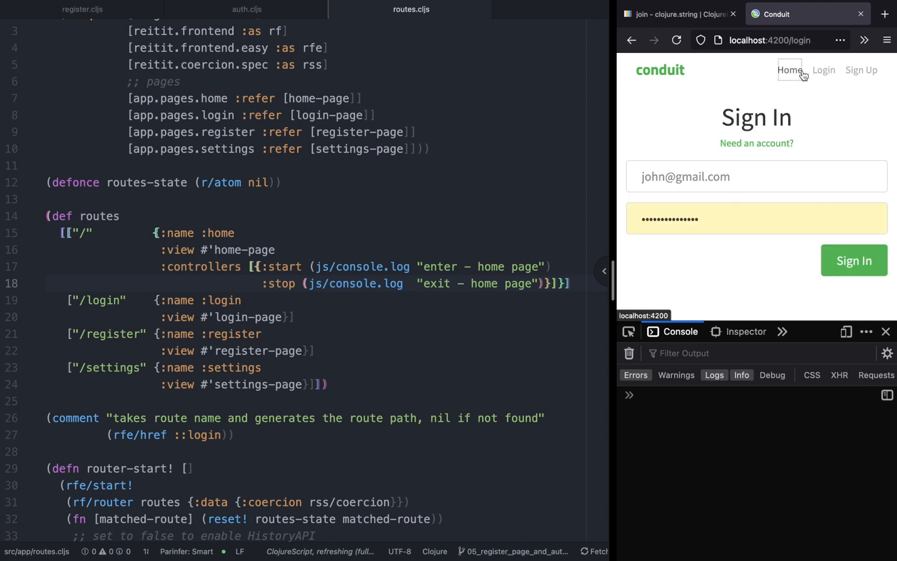
pyautogui.click(788, 69)
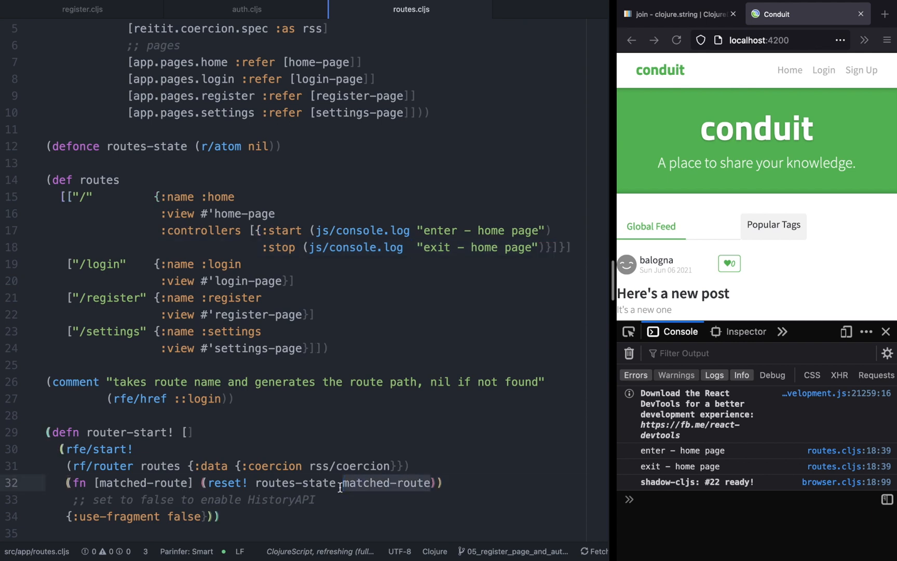
pyautogui.write('swap!')
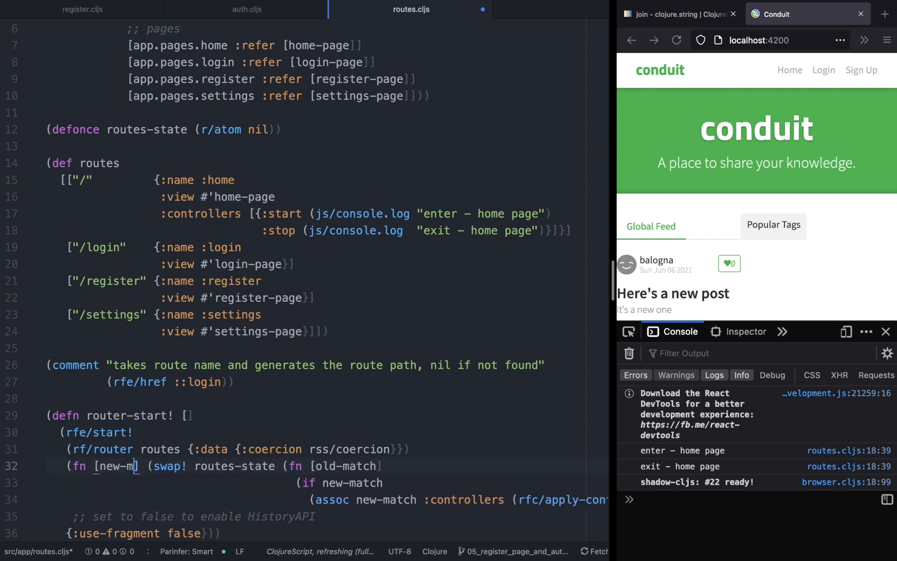
pyautogui.write('atch')
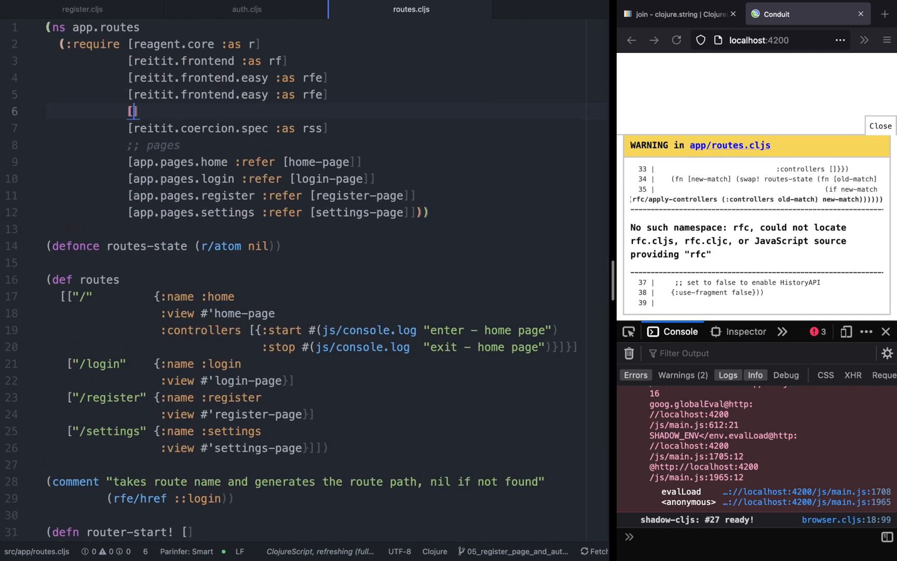
# - Require reitit.frontend.controllers :as rfc in routes.cljs and add root router :controllers
pyautogui.write('reitit.frontend.c')
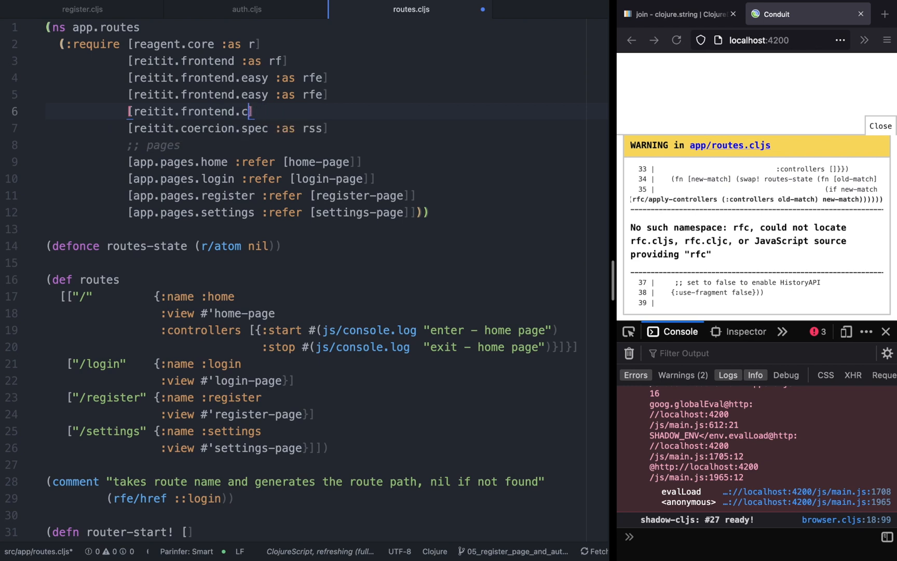
pyautogui.write('ontrollers :as rfc')
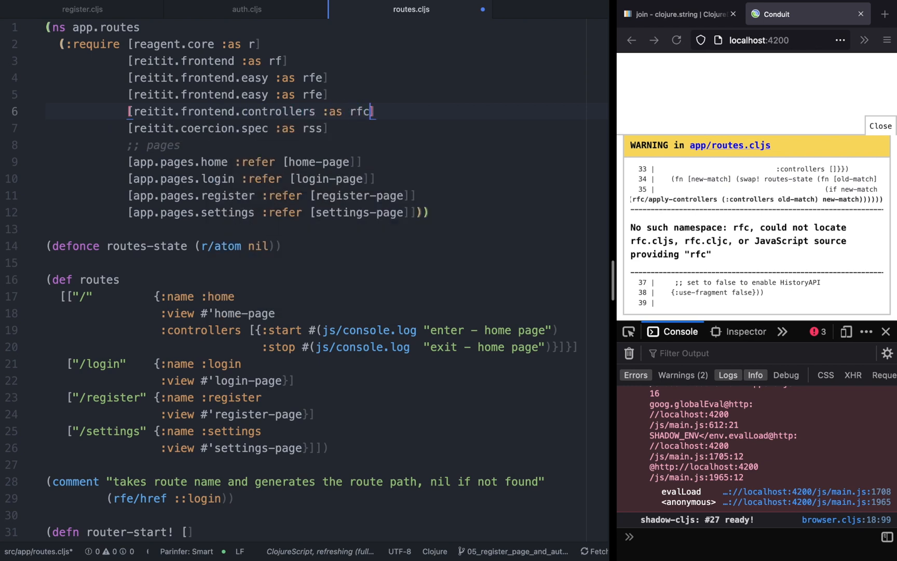
pyautogui.click(676, 40)
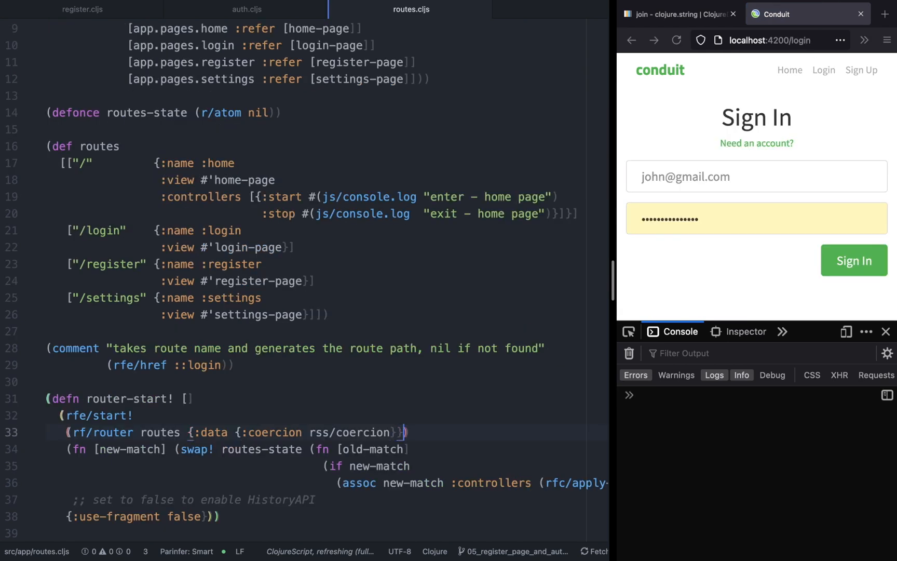
pyautogui.write(':controllers [{:start #(js/console.log "enter - home page')
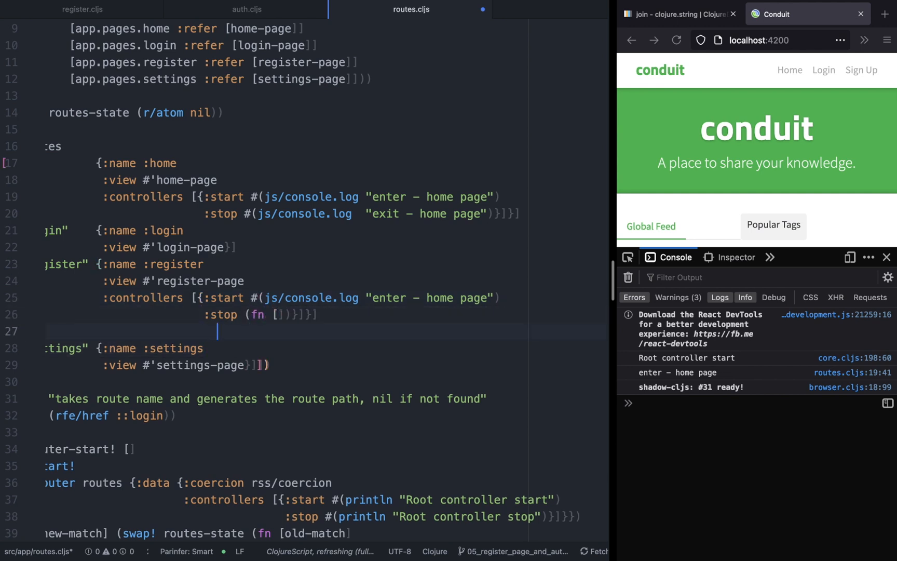
# - Require app.auth and add a /register :stop controller resetting non-empty auth/error-state to nil
pyautogui.write('(clean))}]}]')
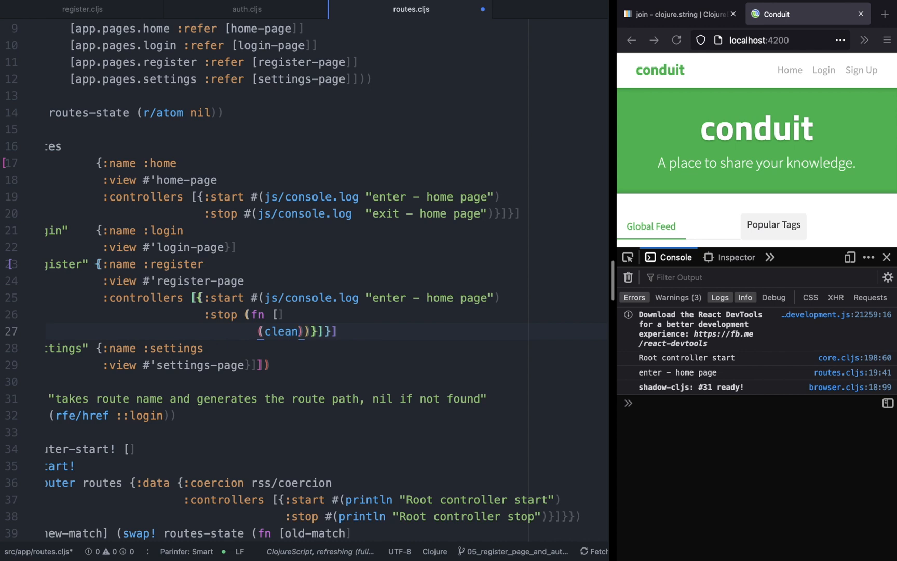
pyautogui.write('j')
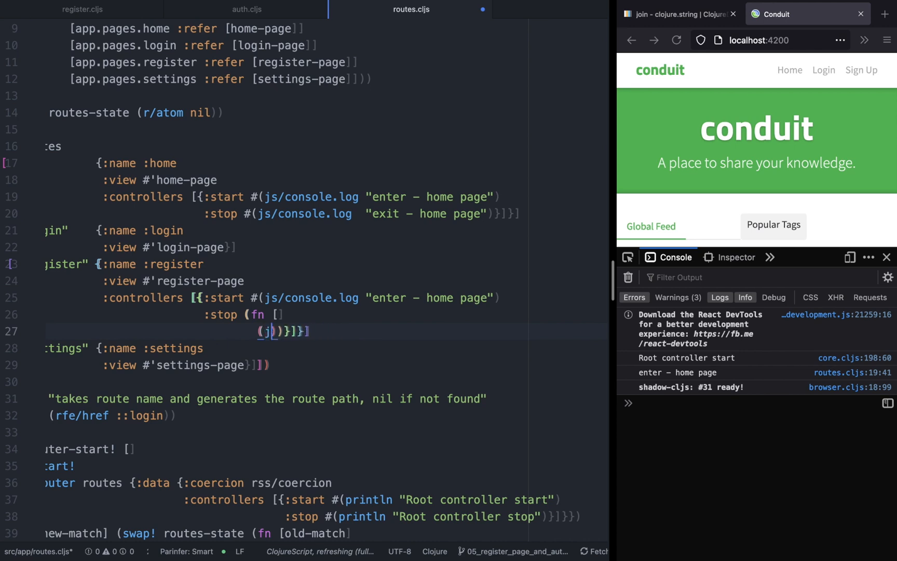
pyautogui.write('if (sew')
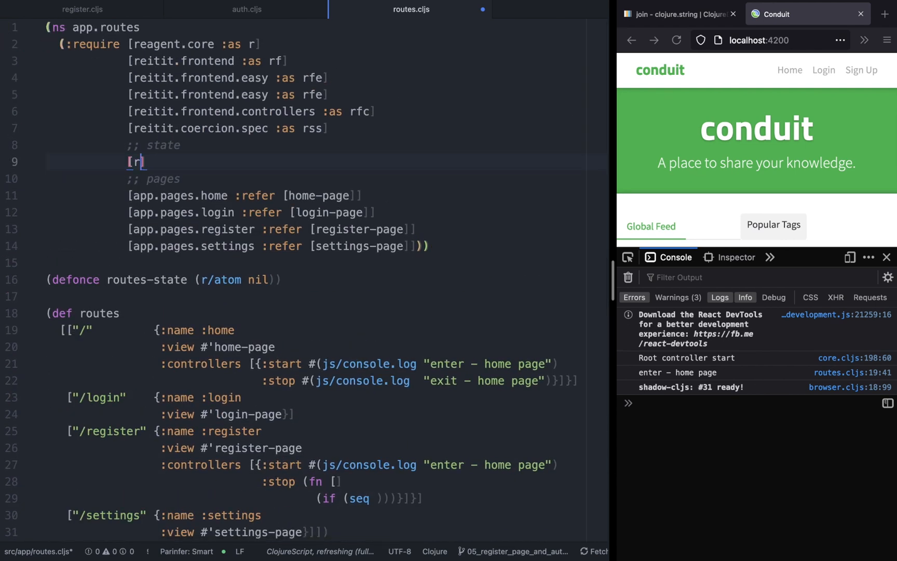
pyautogui.click(247, 10)
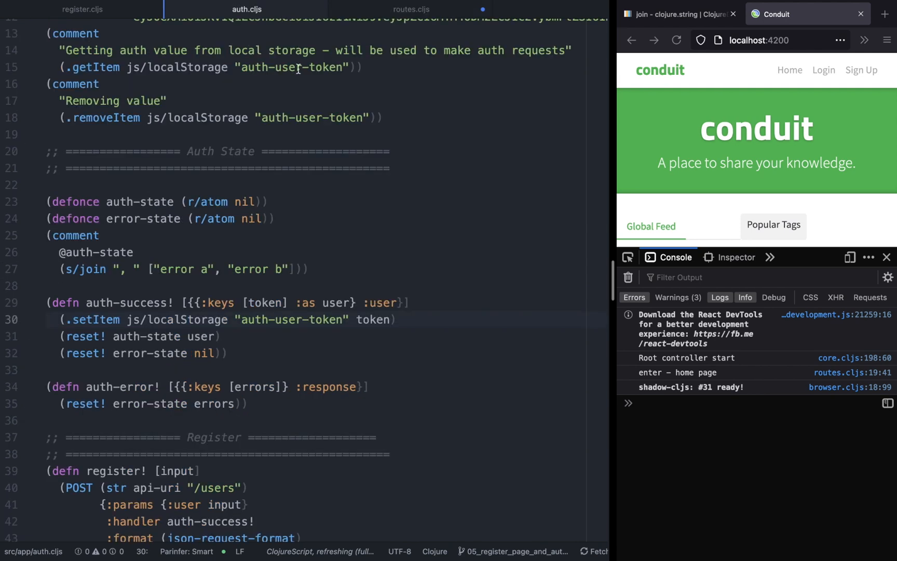
pyautogui.click(410, 10)
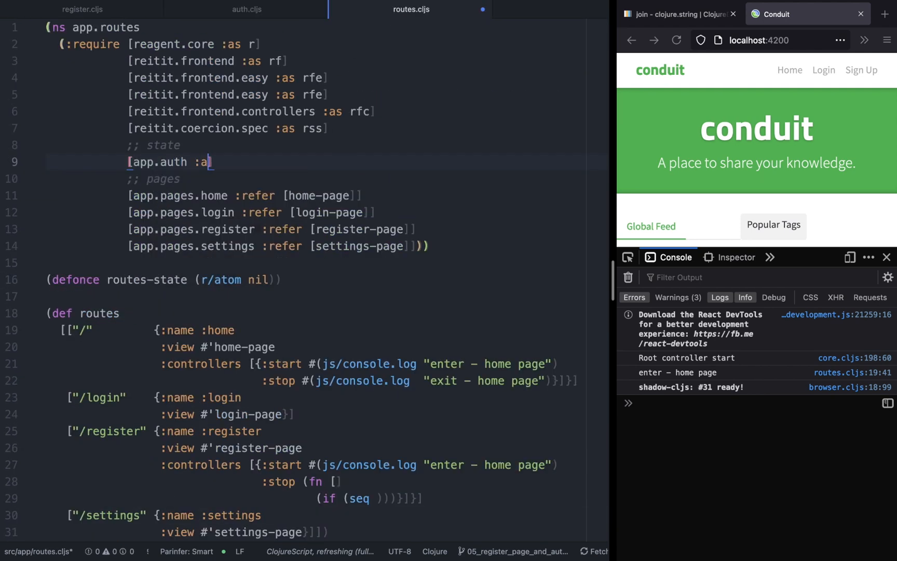
pyautogui.scroll(-3)
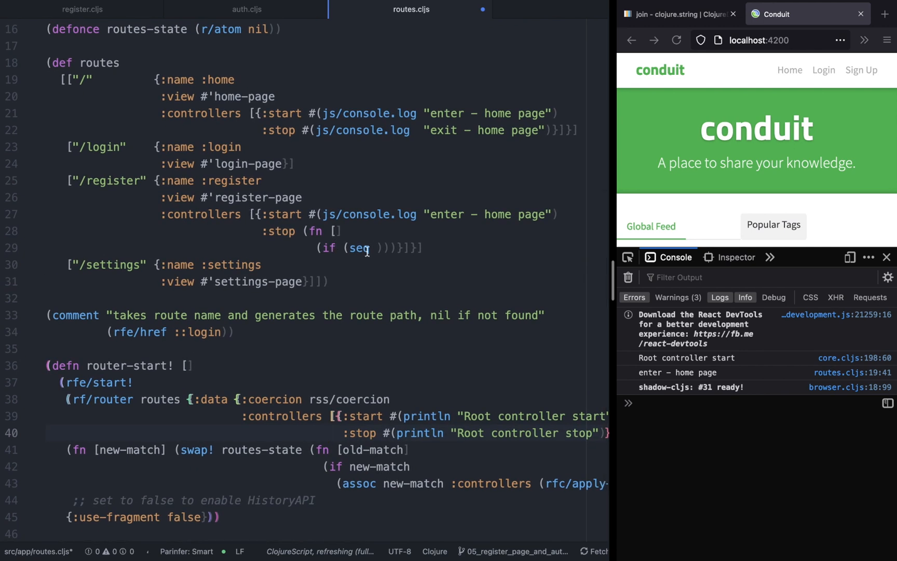
pyautogui.write('@auth/error-state')
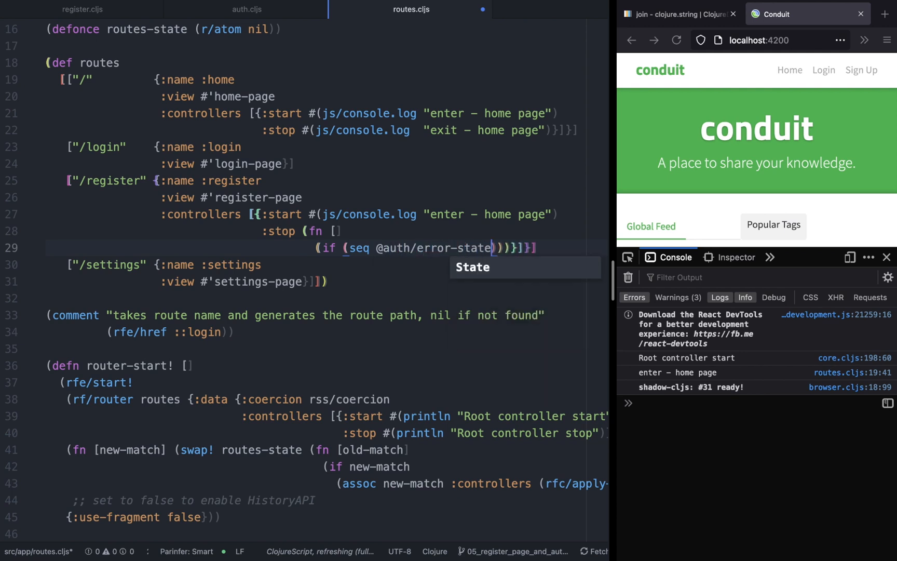
pyautogui.write('re')
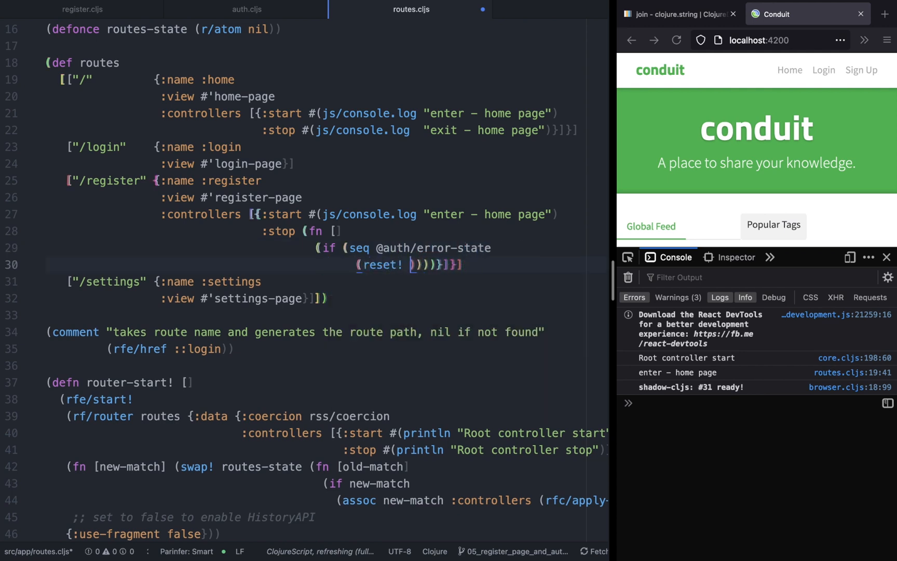
pyautogui.write('auth/error-state nil')
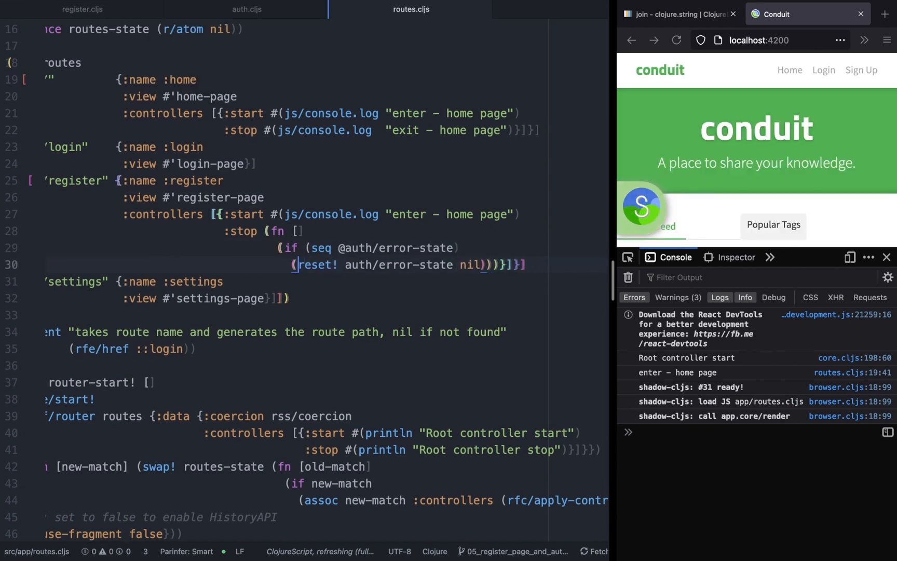
pyautogui.click(676, 40)
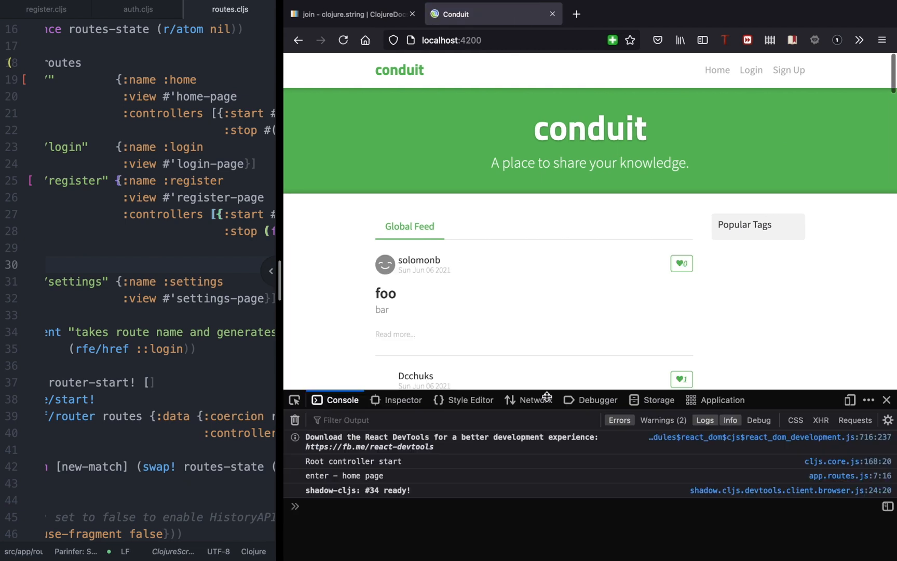
# - Check /register in Firefox, then key each list-errors :li with ^{:key key} in register.cljs
pyautogui.click(788, 70)
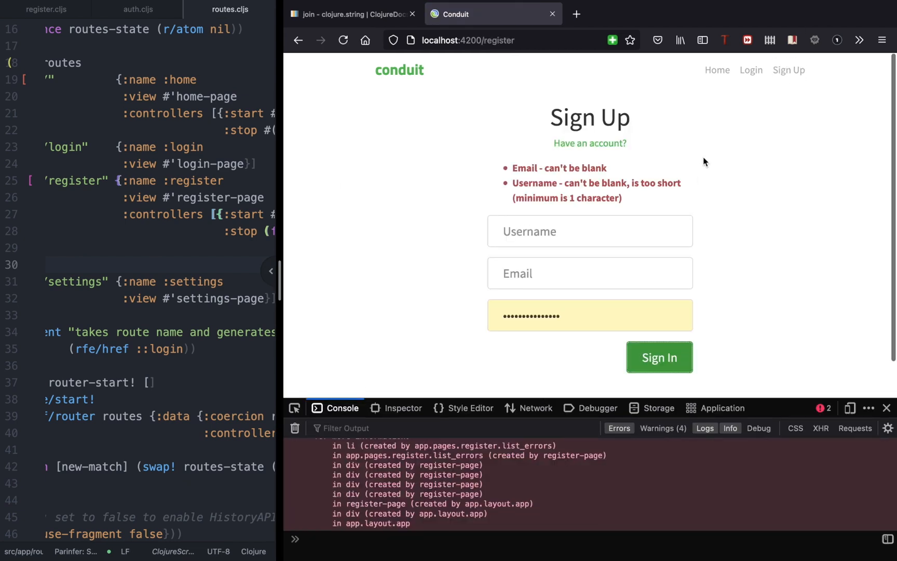
pyautogui.scroll(3)
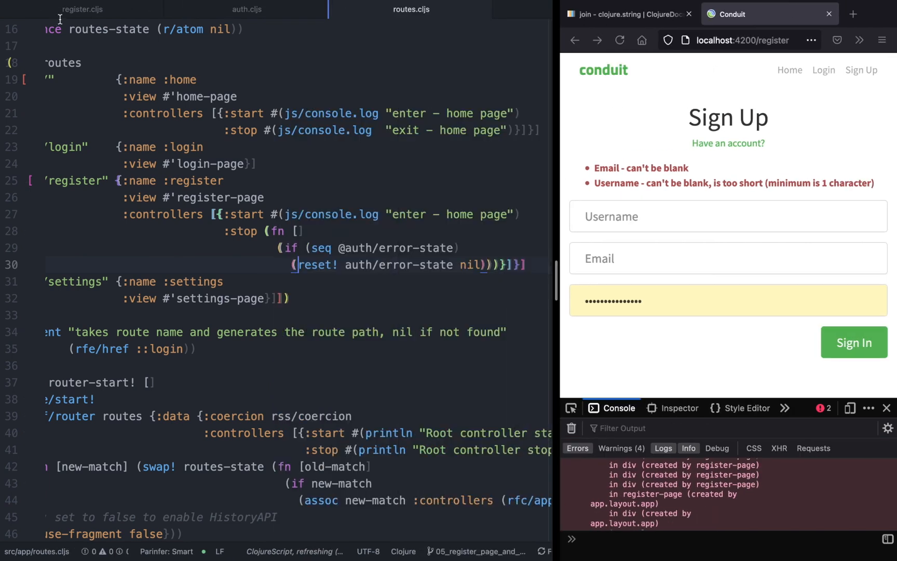
pyautogui.click(83, 9)
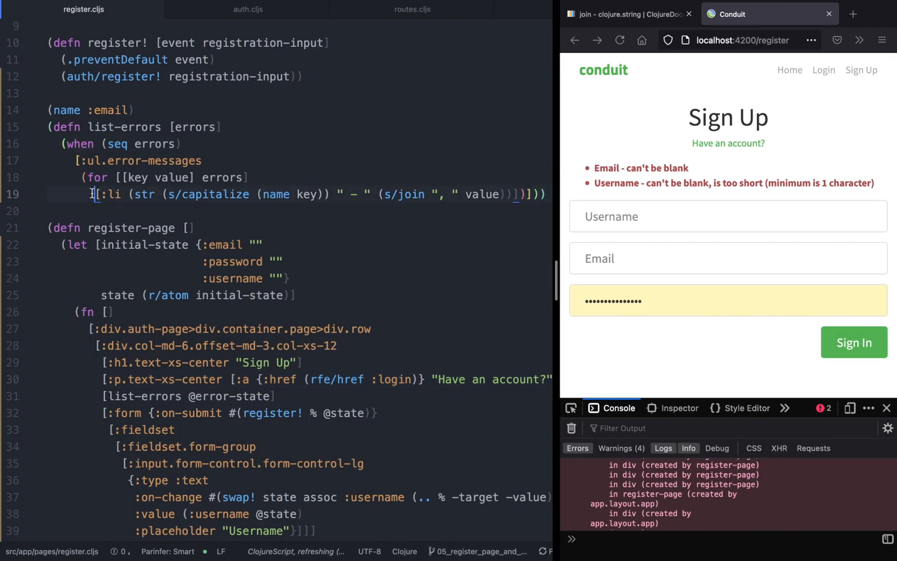
pyautogui.write('^{}')
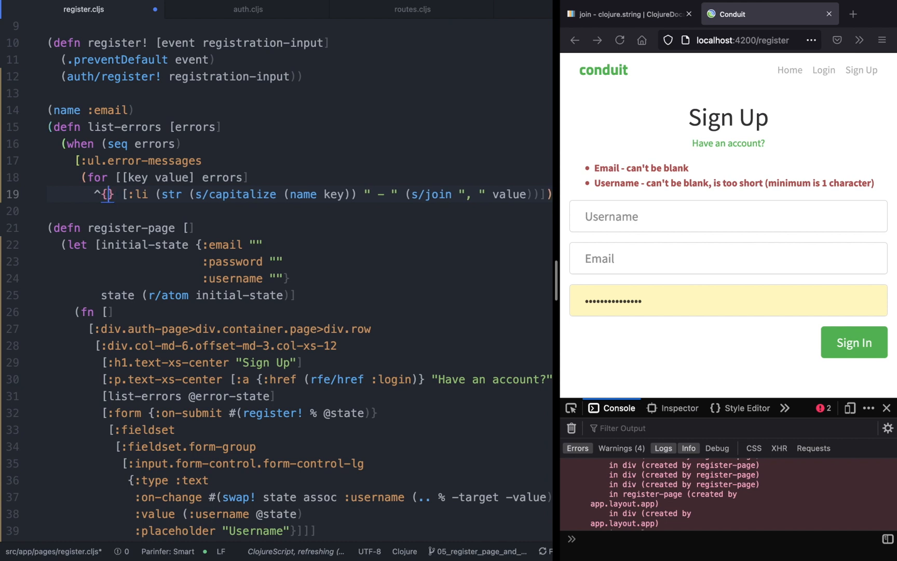
pyautogui.write(':key key')
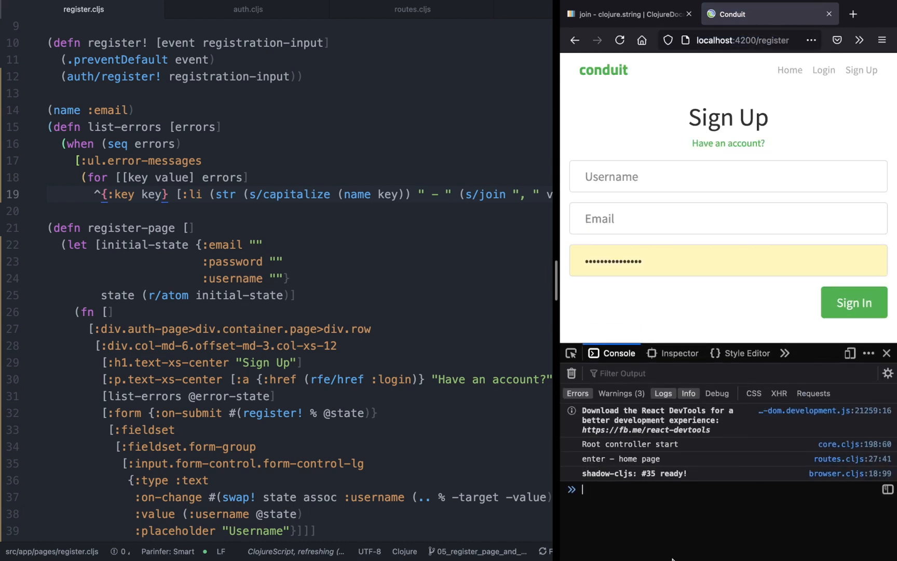
pyautogui.click(853, 302)
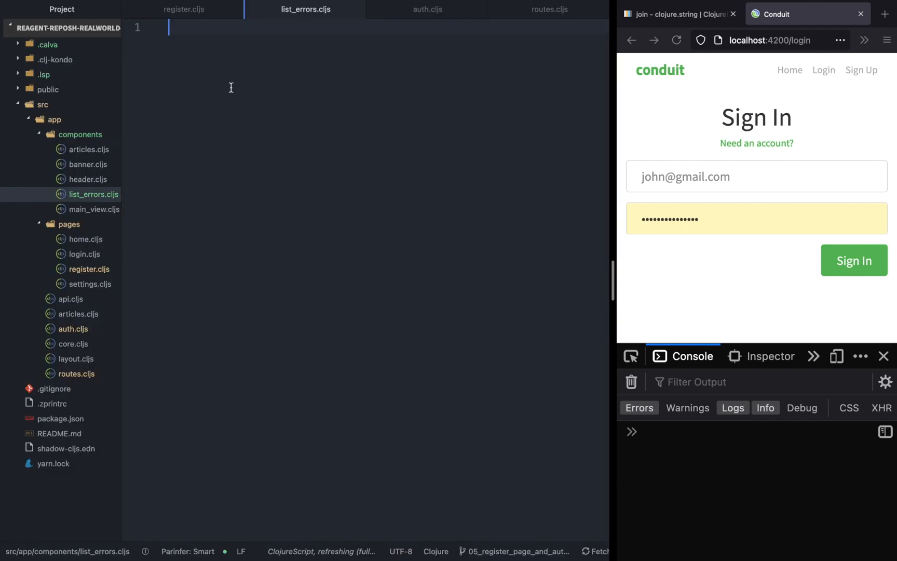
# - Write ns app.components.list-errors requiring clojure.string :as s, holding the list-errors defn
pyautogui.write('(ns app.components.)')
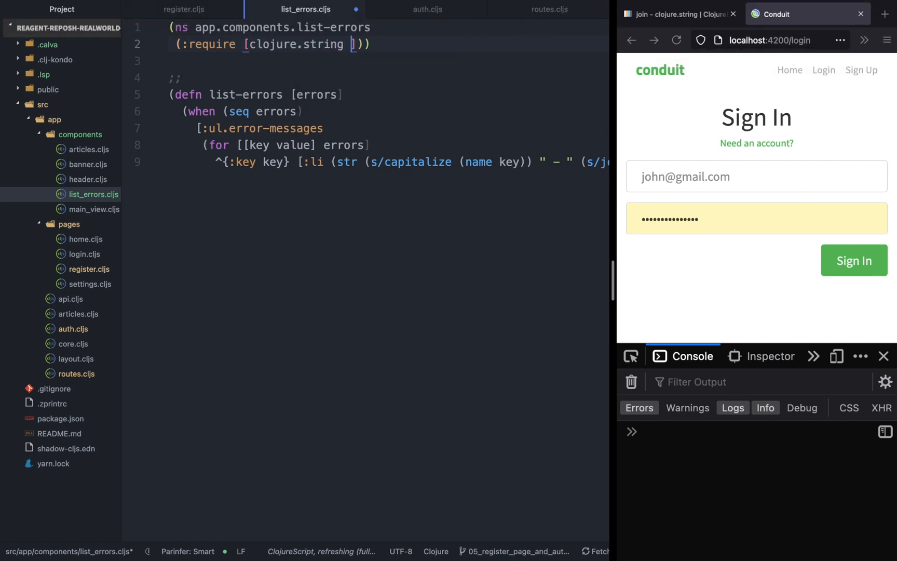
pyautogui.write(':as s')
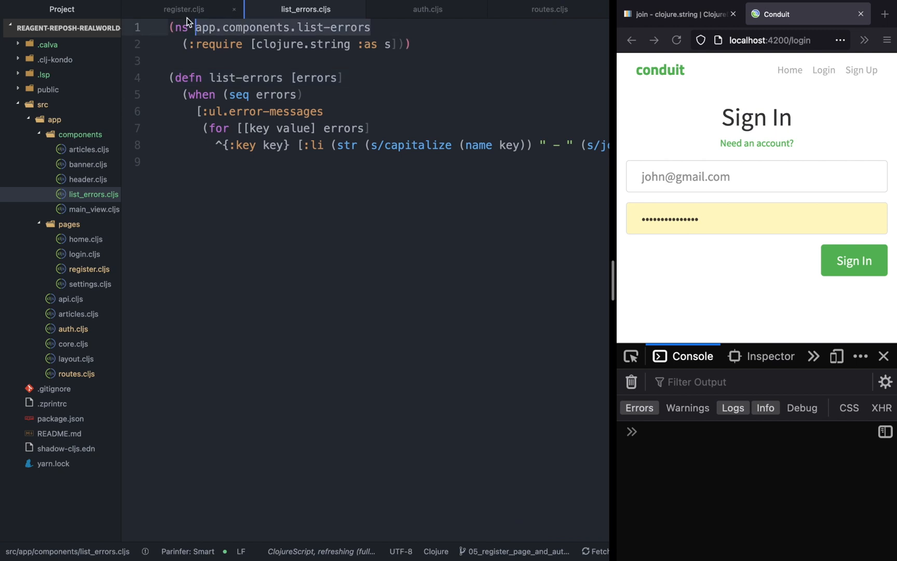
pyautogui.click(185, 9)
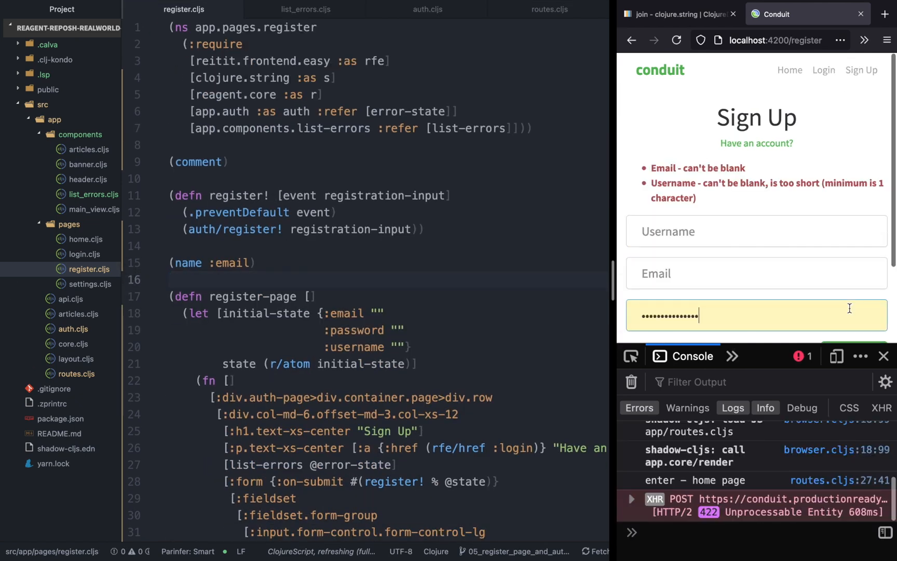
# - Clear the Firefox console output next to the error-free sign-up form
pyautogui.scroll(-3)
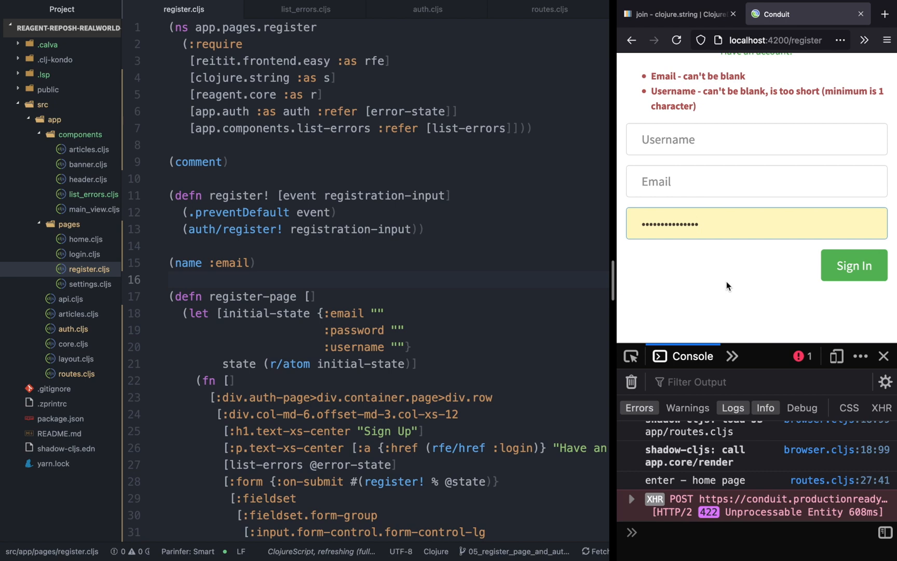
pyautogui.click(632, 381)
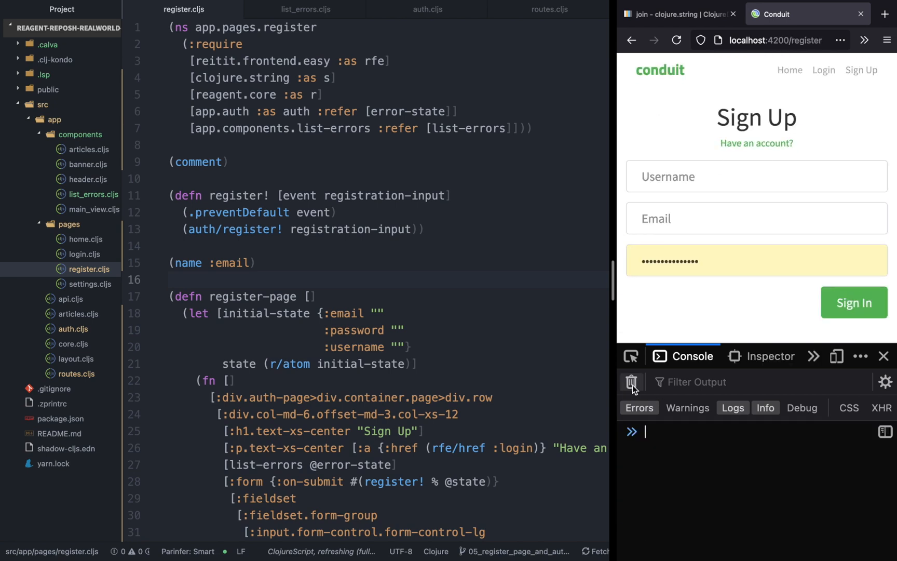
pyautogui.moveTo(646, 239)
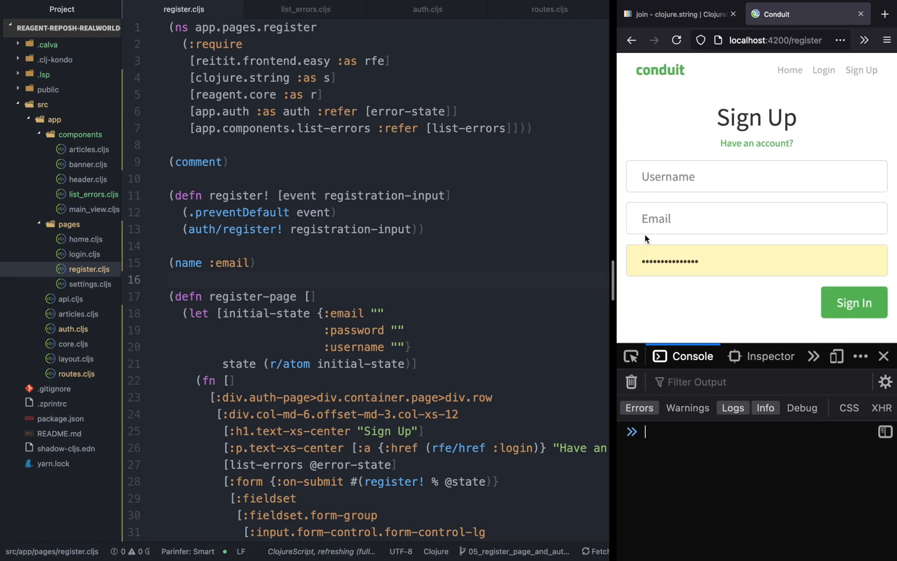
pyautogui.moveTo(665, 204)
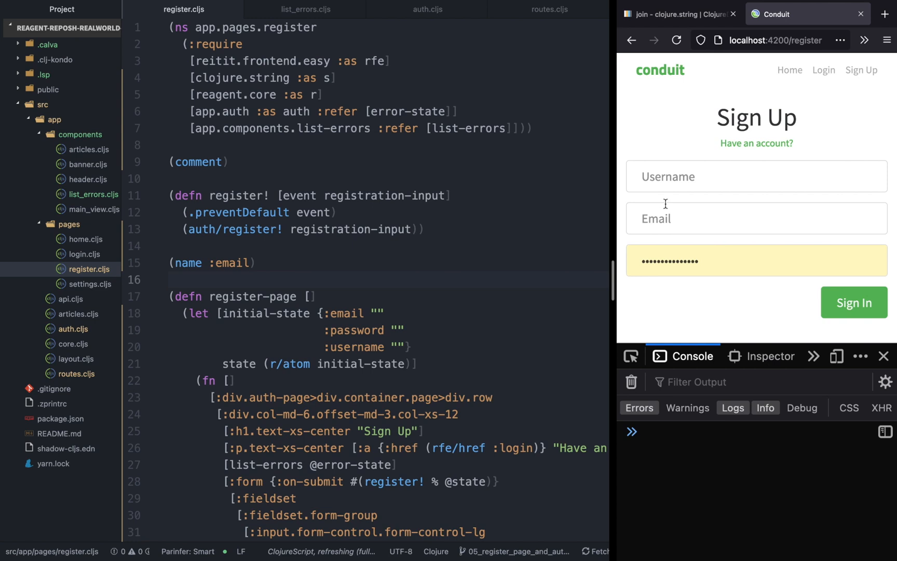
# - Require [reitit.frontend.easy :as rfe] in auth.cljs
pyautogui.click(427, 9)
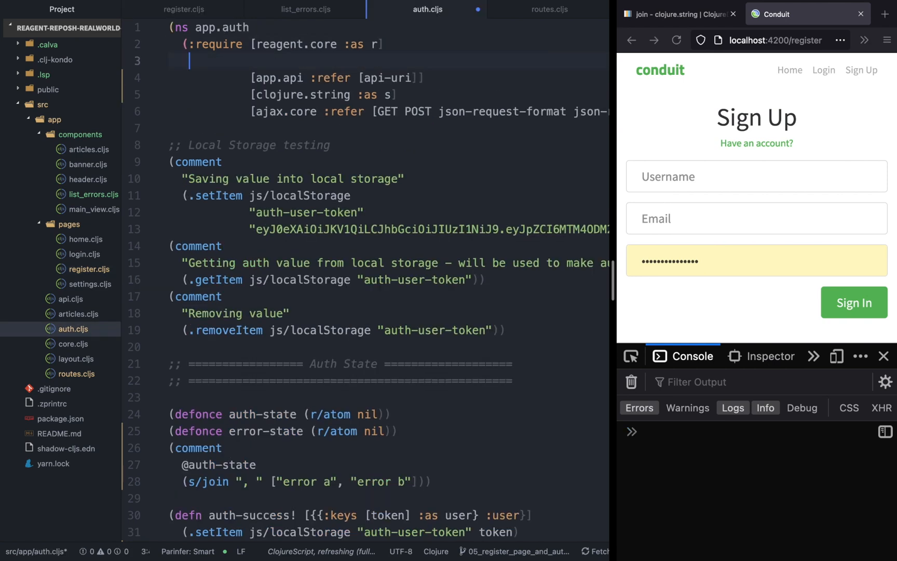
pyautogui.write('[reitit.deo')
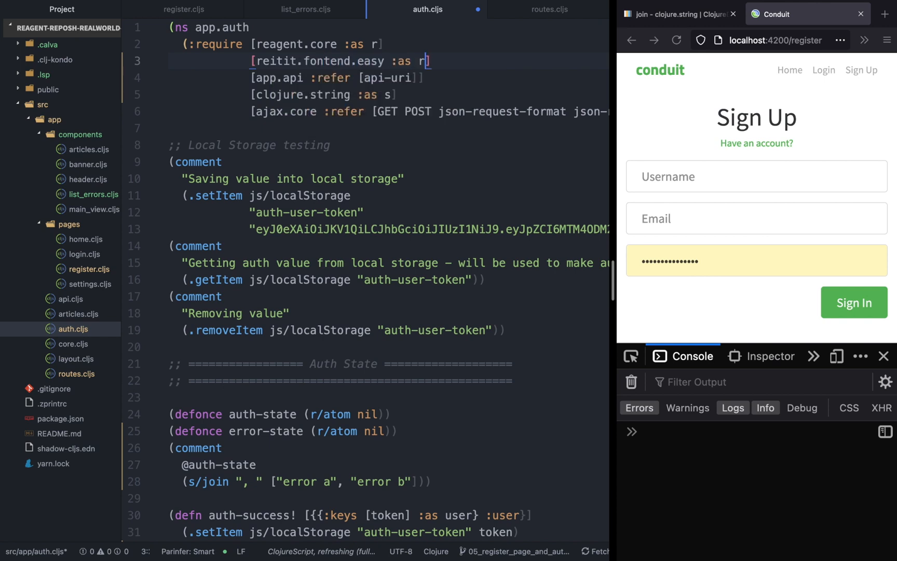
pyautogui.write('fe')
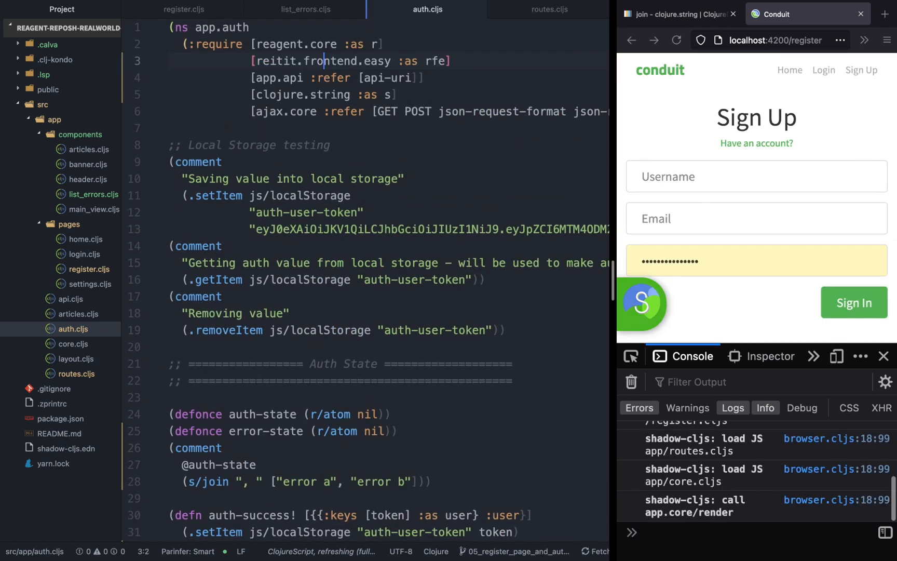
# - End auth-success! with (rfe/push-state :home) so successful auth lands on the home page
pyautogui.scroll(-3)
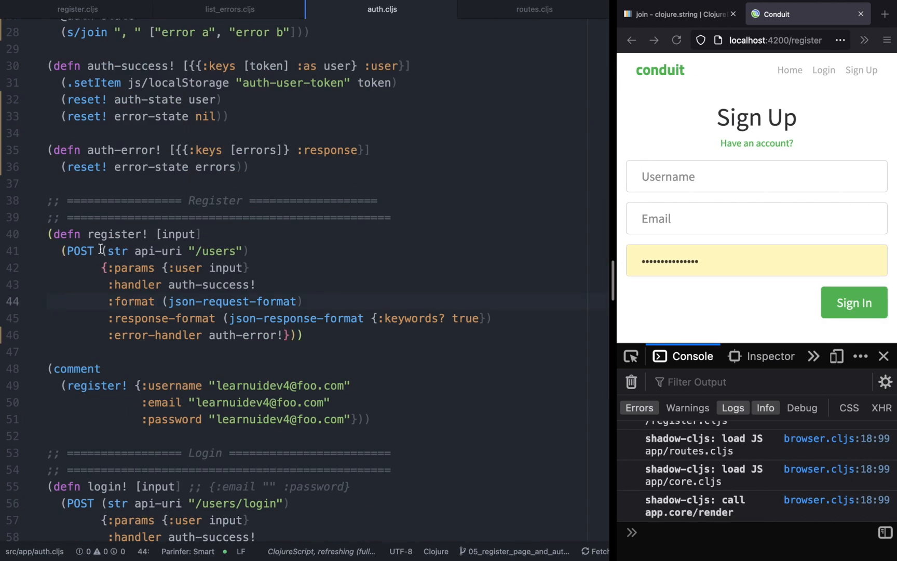
pyautogui.scroll(-3)
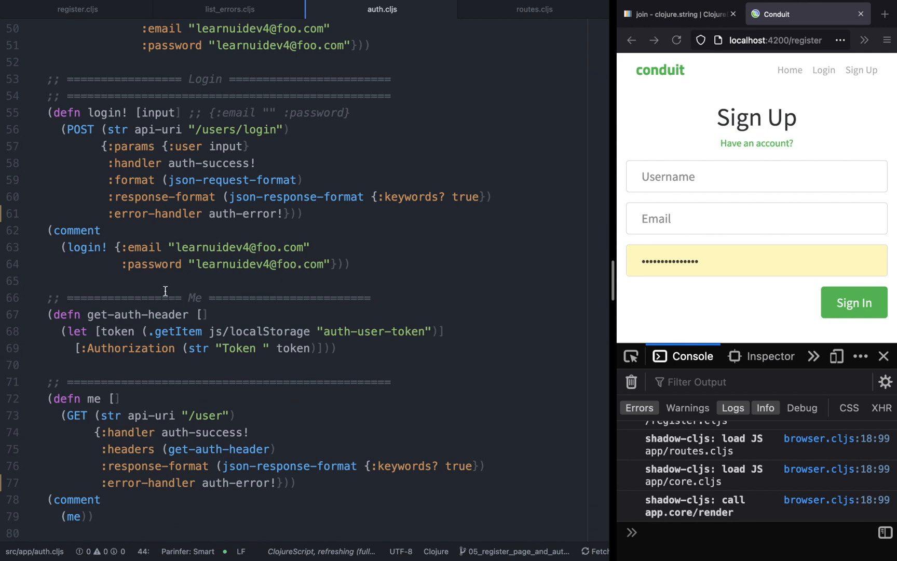
pyautogui.scroll(3)
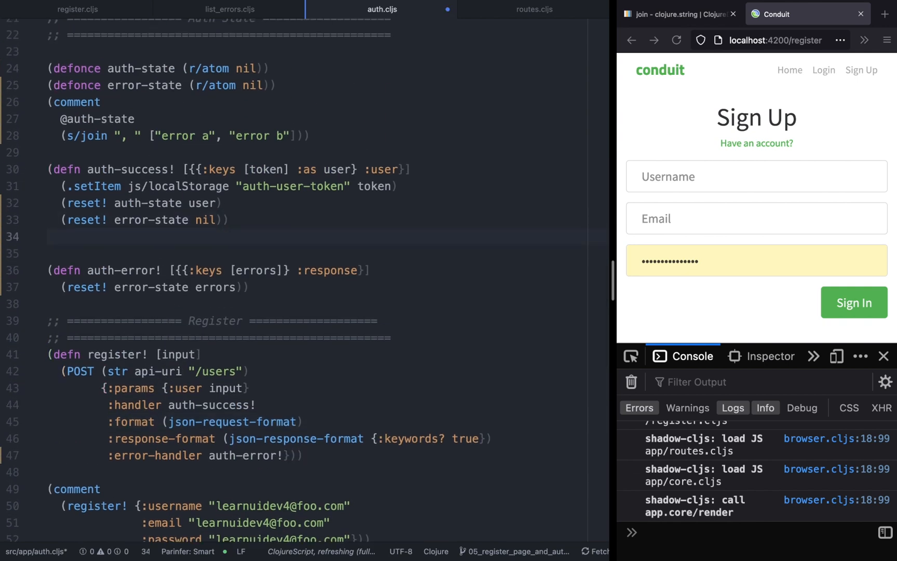
pyautogui.write('(rfe/push-state ))')
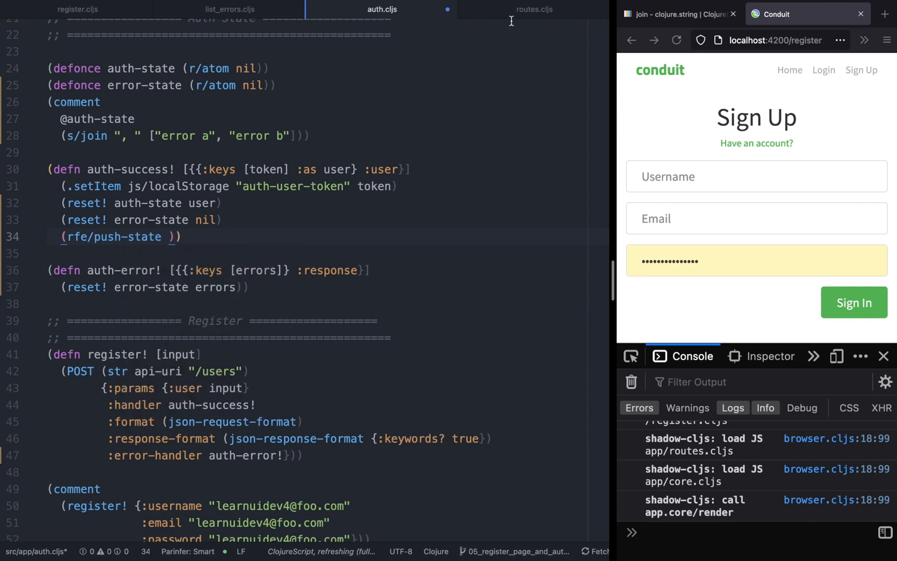
pyautogui.write(':home')
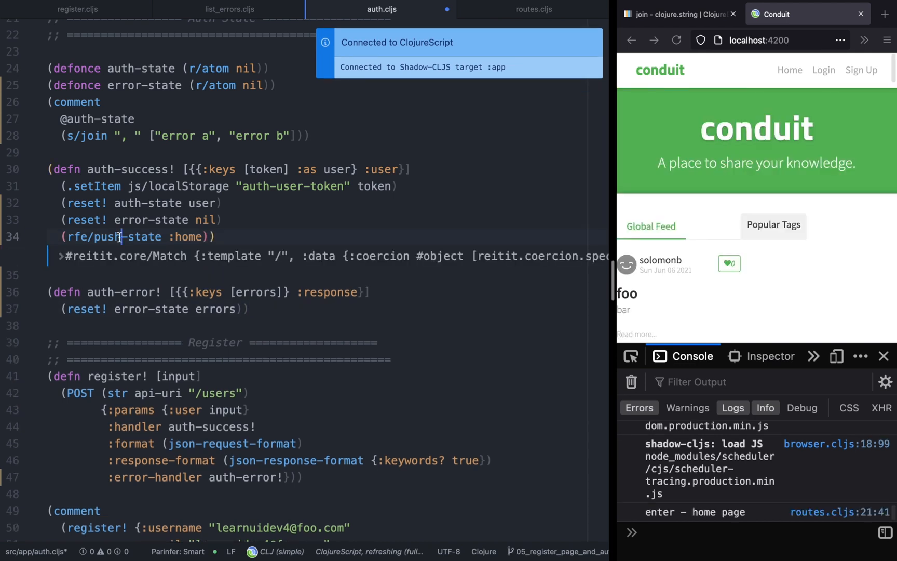
pyautogui.scroll(-3)
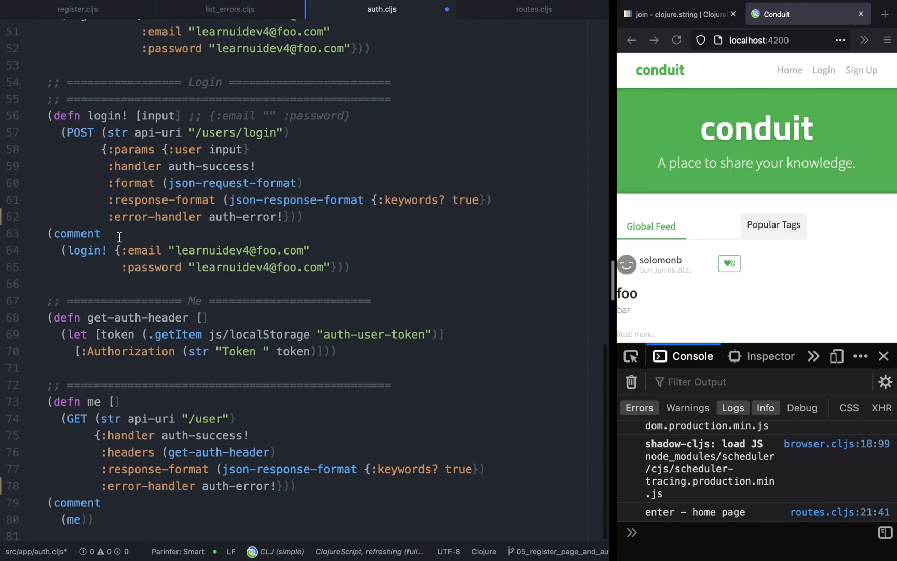
pyautogui.click(532, 9)
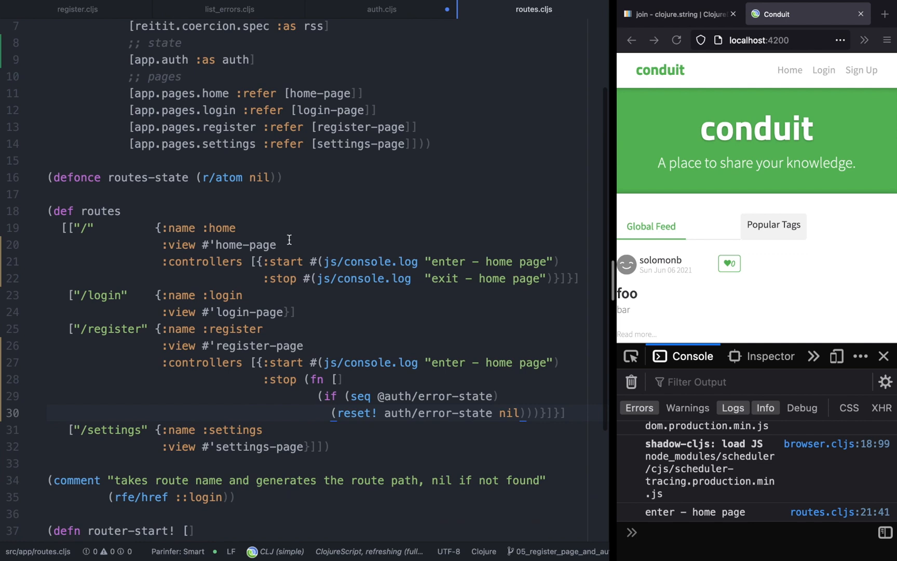
# - Rename routes to :routes/home, :routes/login, :routes/register; update header hrefs and auth-success push-state
pyautogui.scroll(-3)
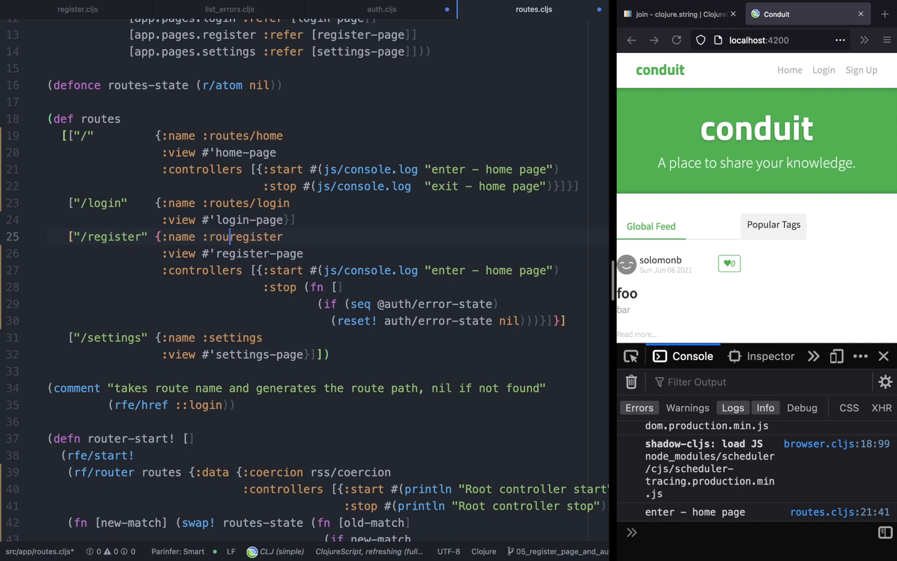
pyautogui.scroll(-3)
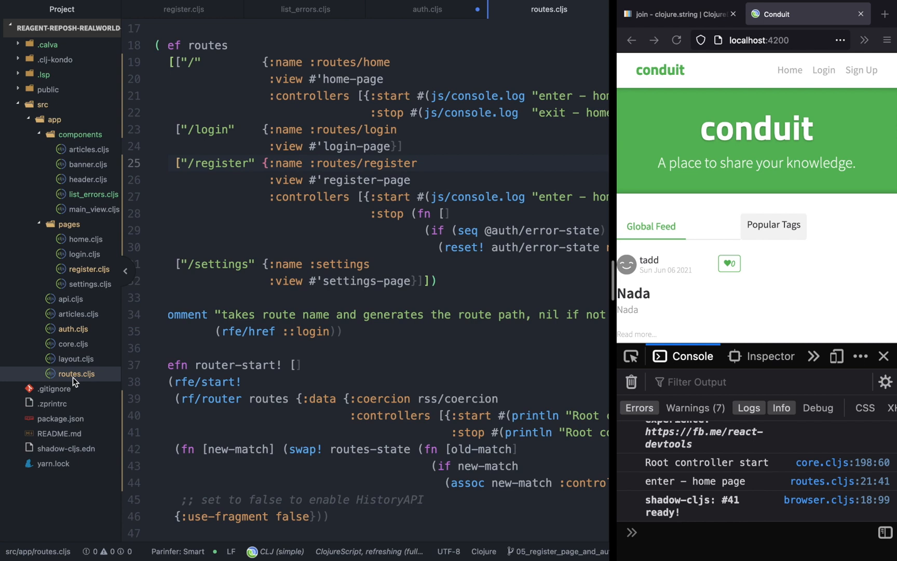
pyautogui.moveTo(78, 197)
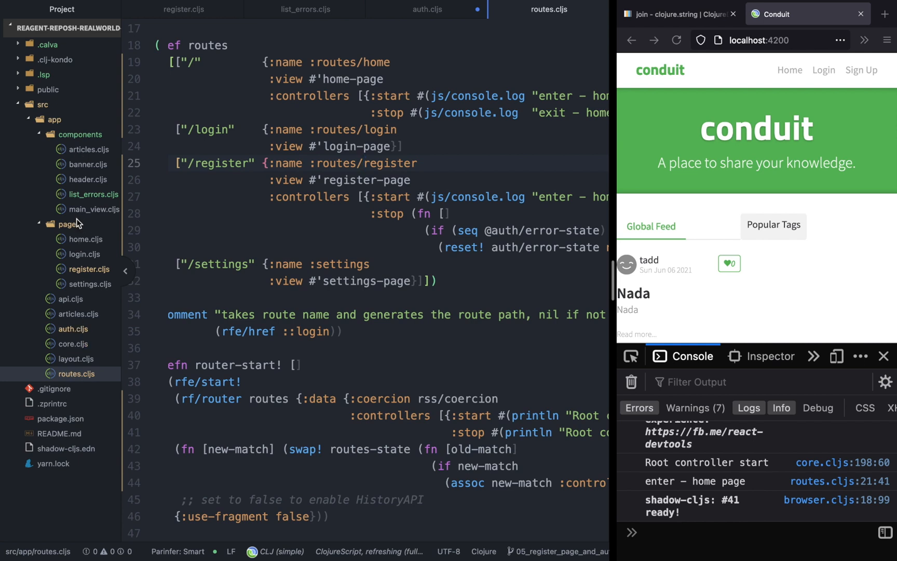
pyautogui.click(89, 179)
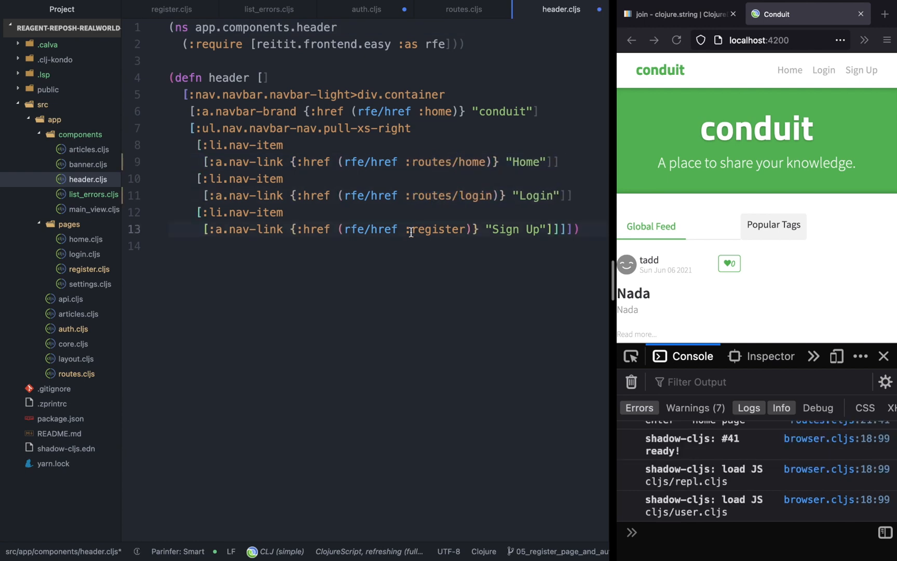
pyautogui.click(823, 70)
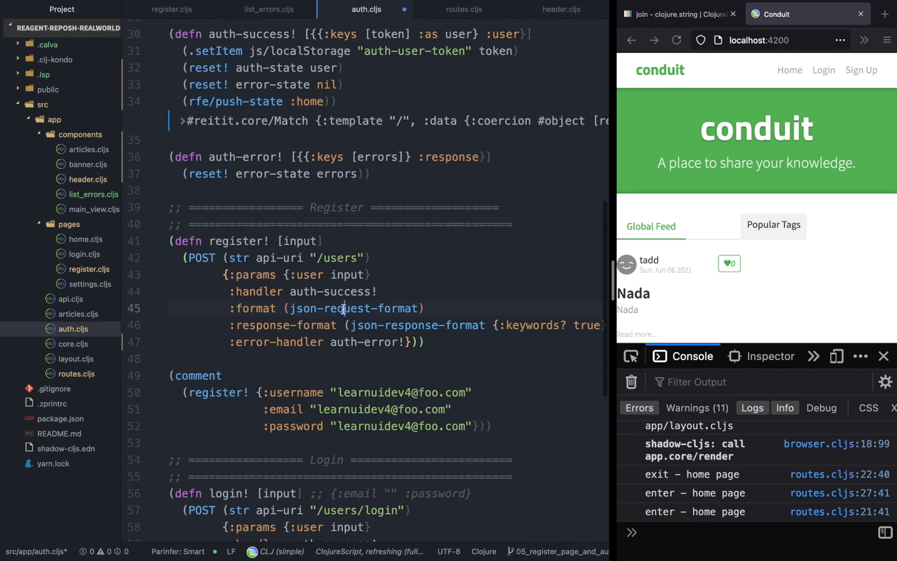
pyautogui.scroll(3)
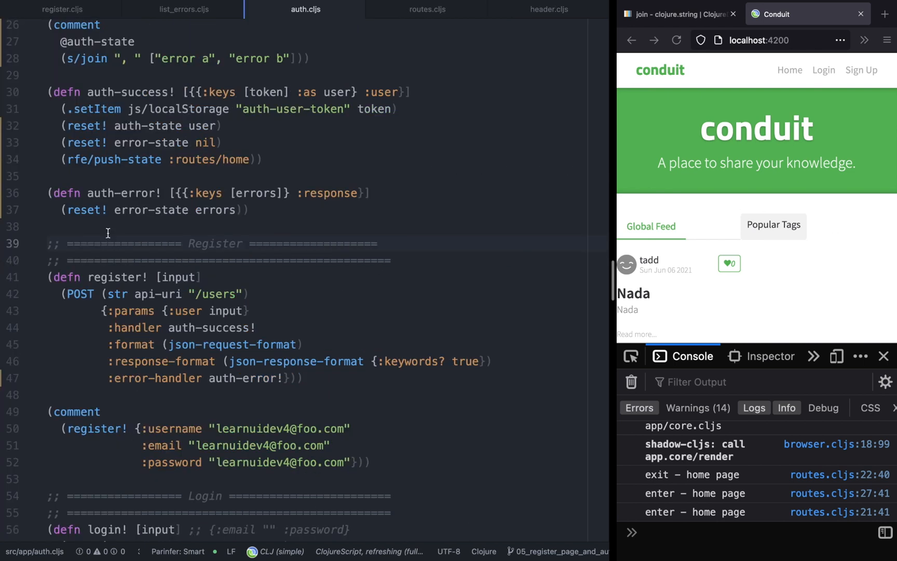
pyautogui.scroll(3)
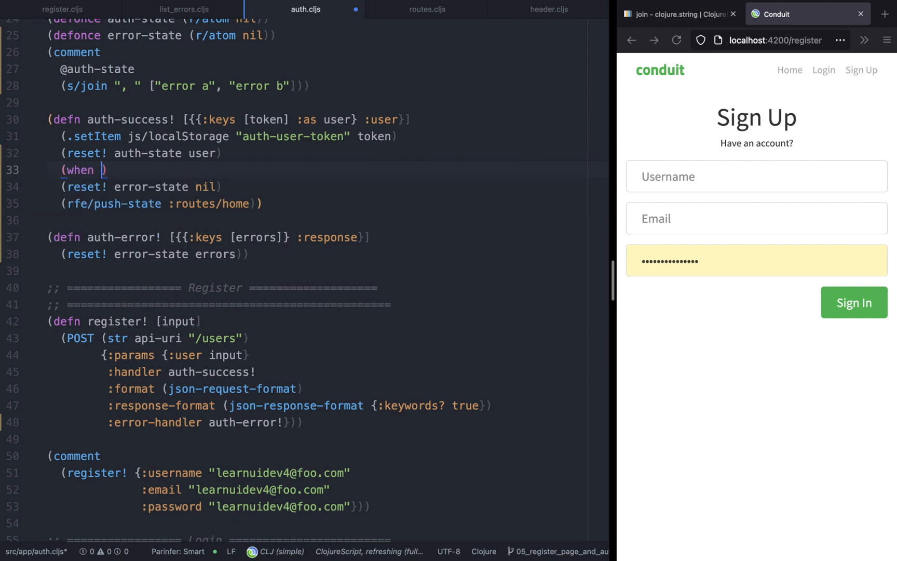
pyautogui.write('(sew)')
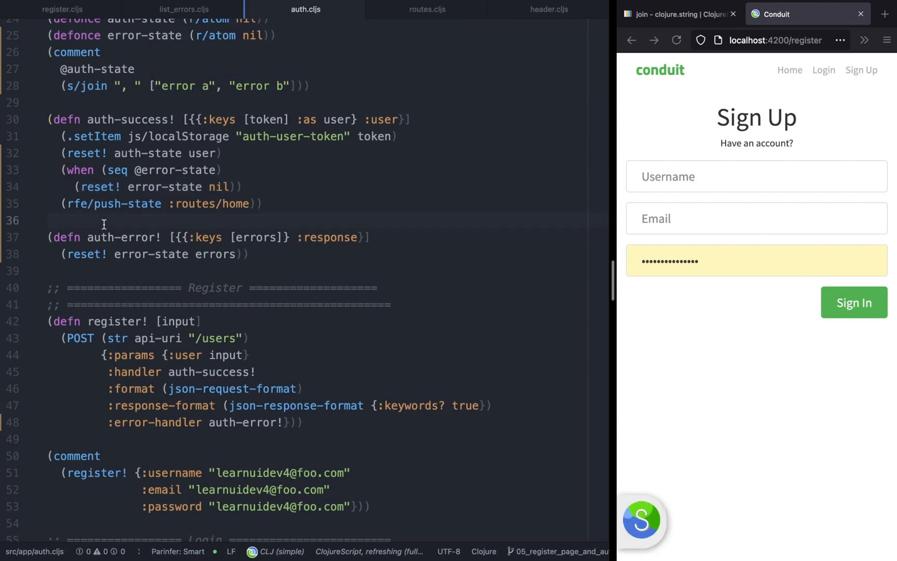
pyautogui.moveTo(253, 189)
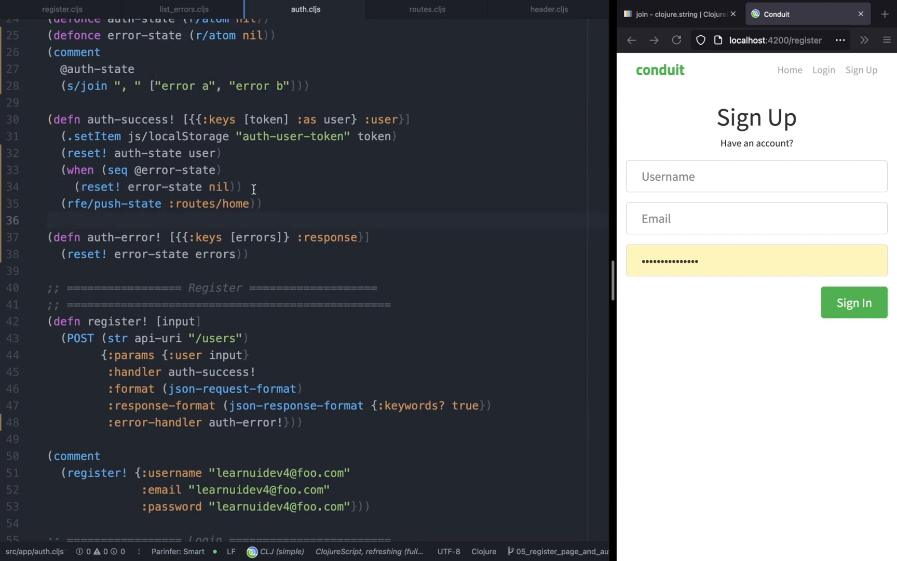
pyautogui.click(425, 9)
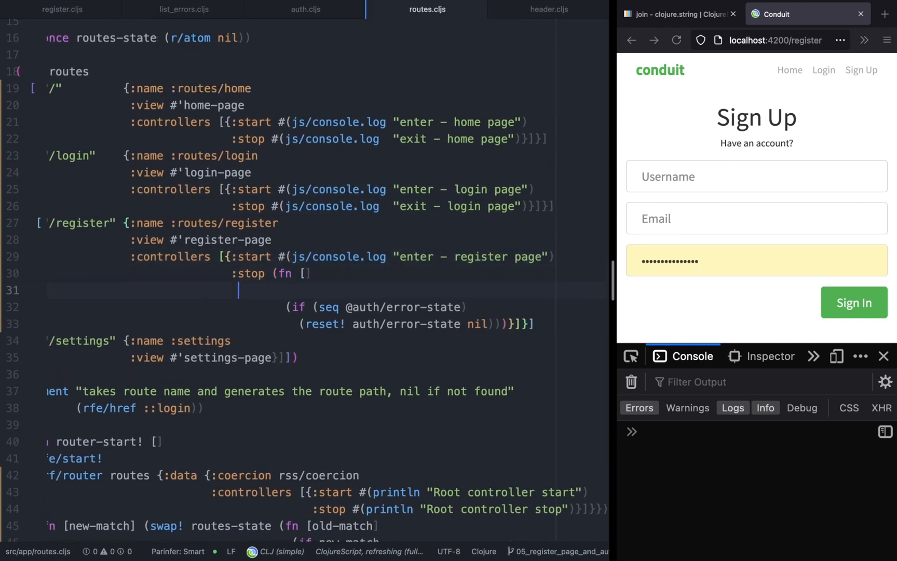
# - Add (js/console.log "leave - register page") to the register route's :stop function
pyautogui.write('()')
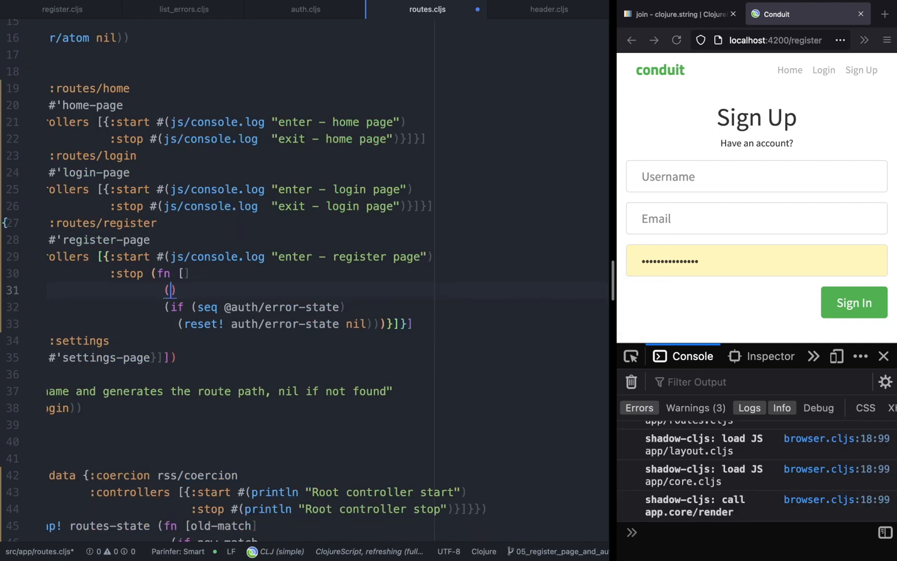
pyautogui.write('(js/console.log "leave"')
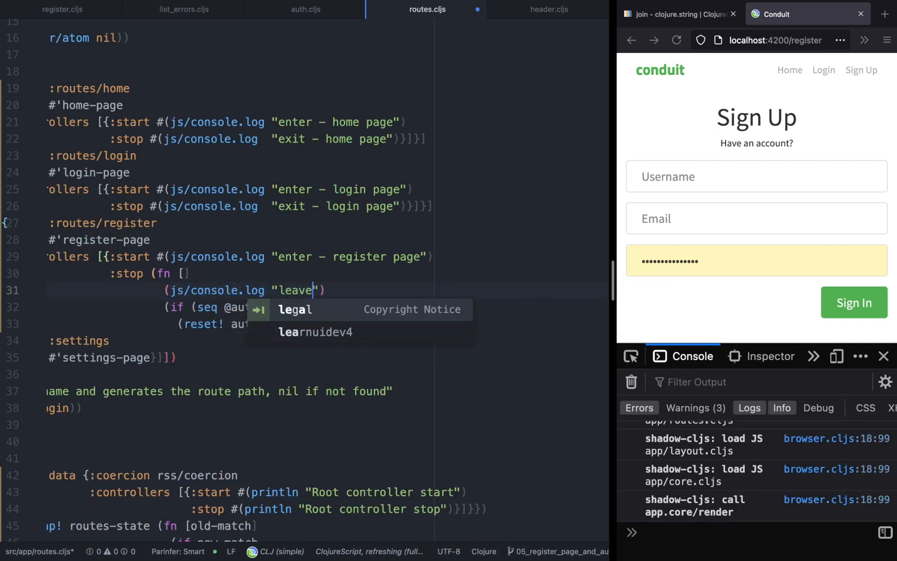
pyautogui.write('- register page')
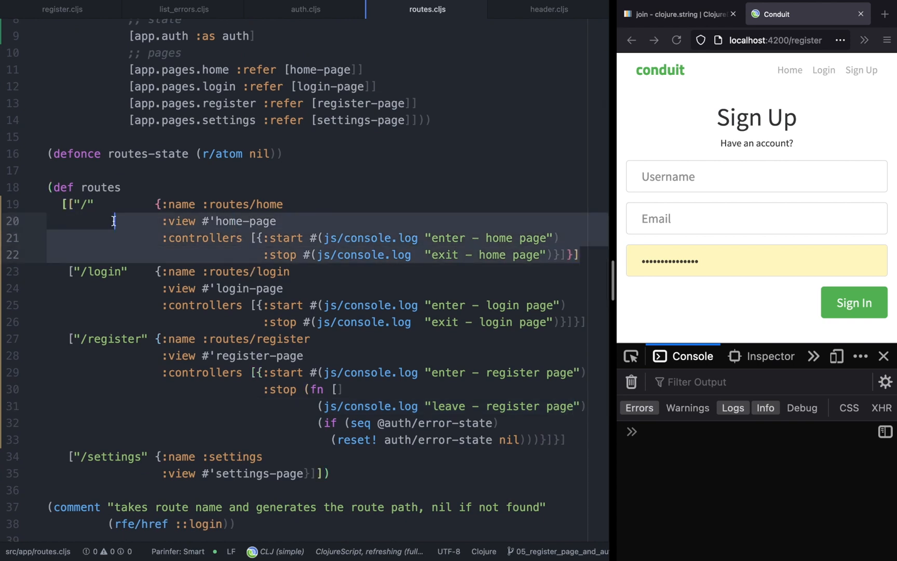
pyautogui.scroll(-3)
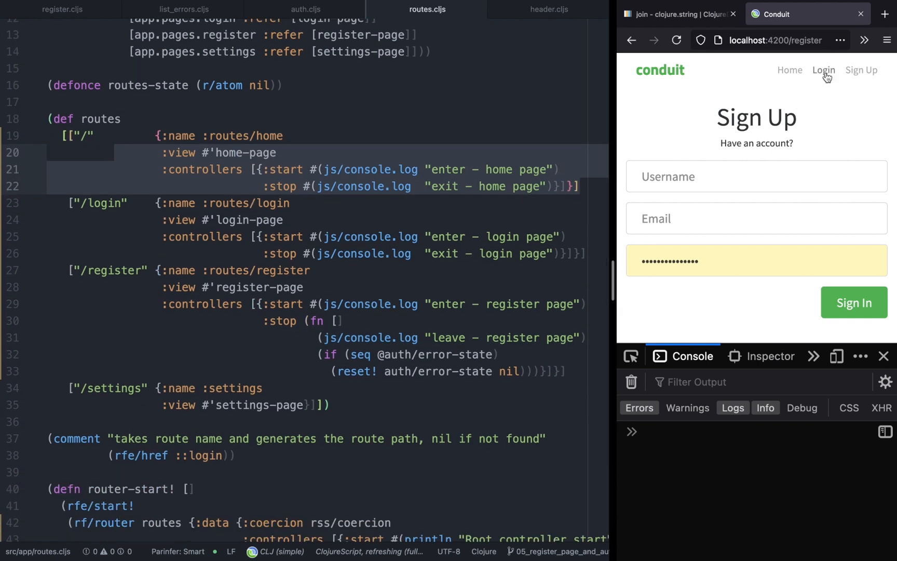
# - Test the Login and Sign Up links in Conduit, then point Sign Up at :routes/register
pyautogui.click(823, 69)
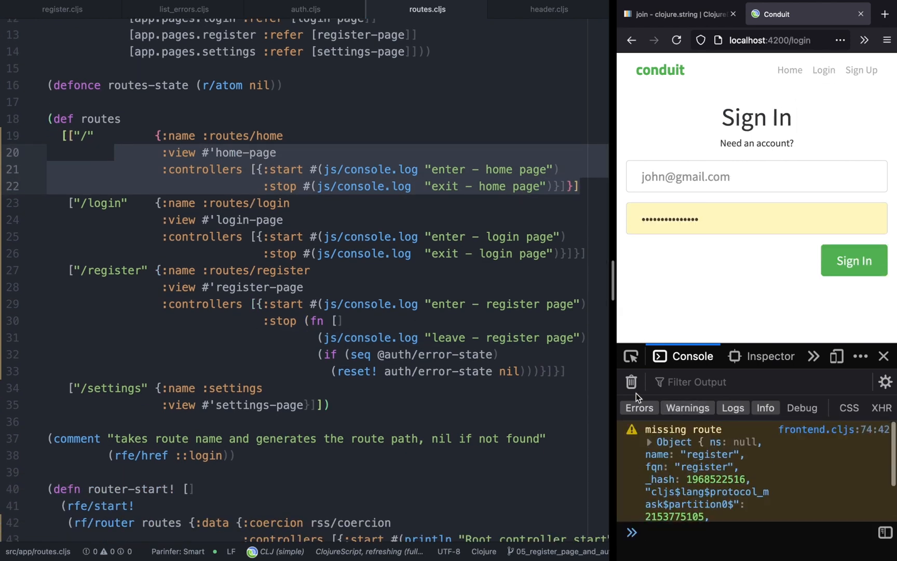
pyautogui.click(861, 70)
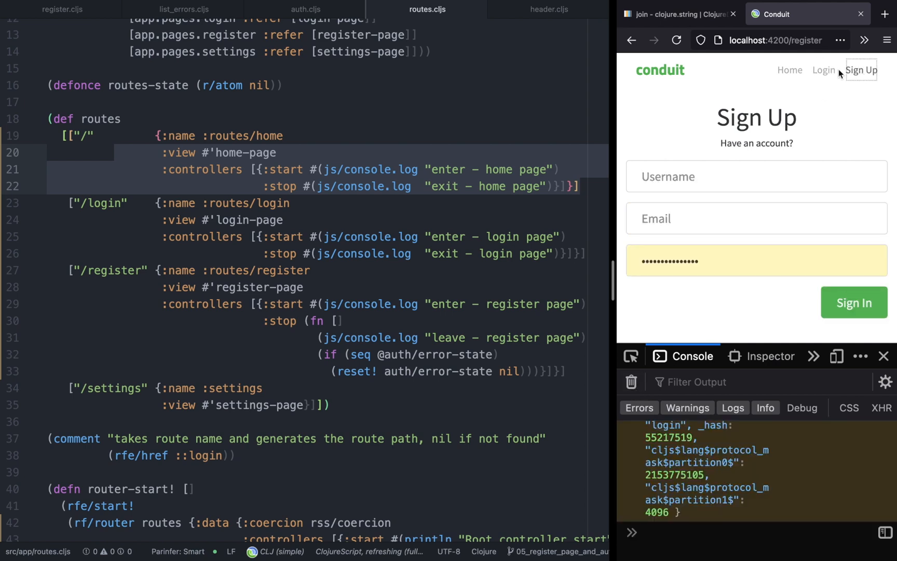
pyautogui.scroll(-3)
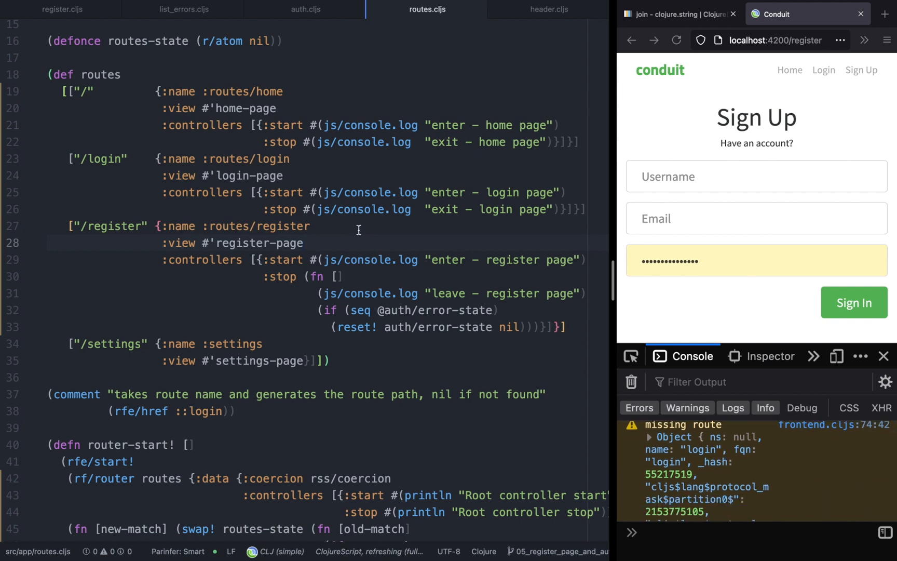
pyautogui.click(548, 10)
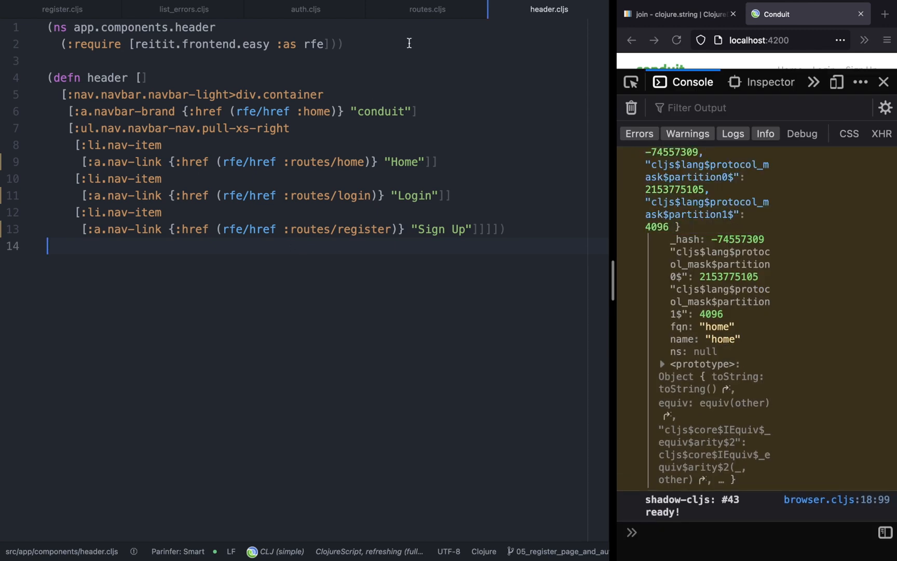
# - Change the navbar-brand href from :home to :routes/home in header.cljs, beautify and save
pyautogui.click(426, 9)
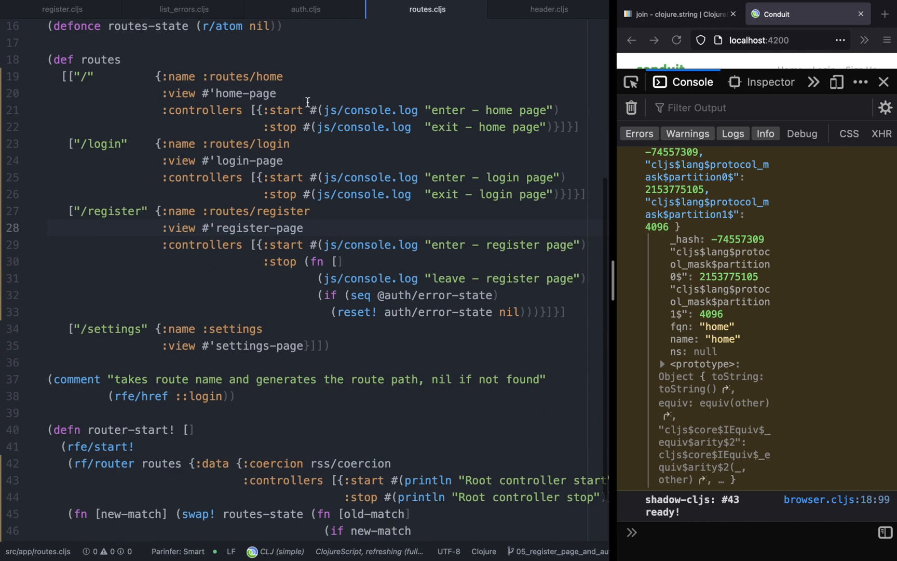
pyautogui.scroll(-3)
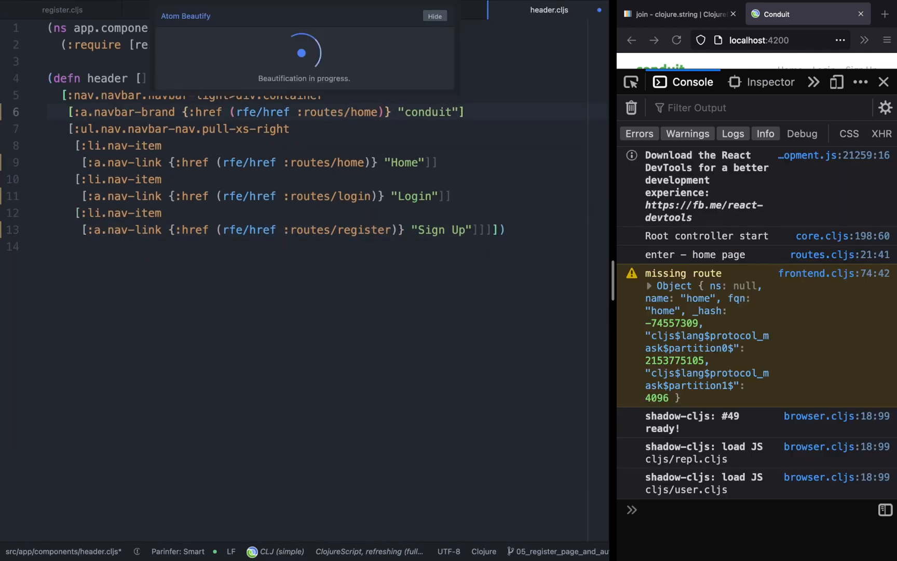
pyautogui.click(632, 108)
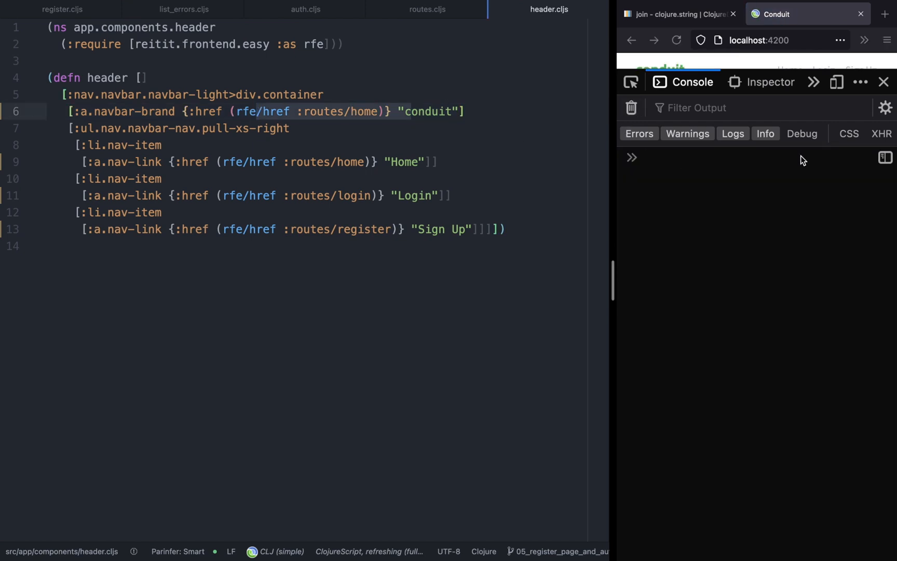
pyautogui.moveTo(884, 101)
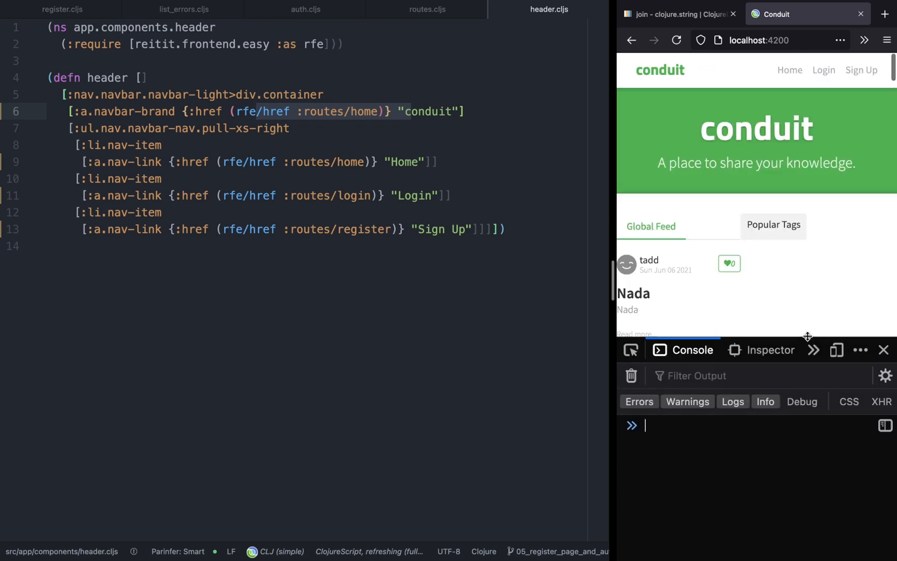
pyautogui.click(823, 70)
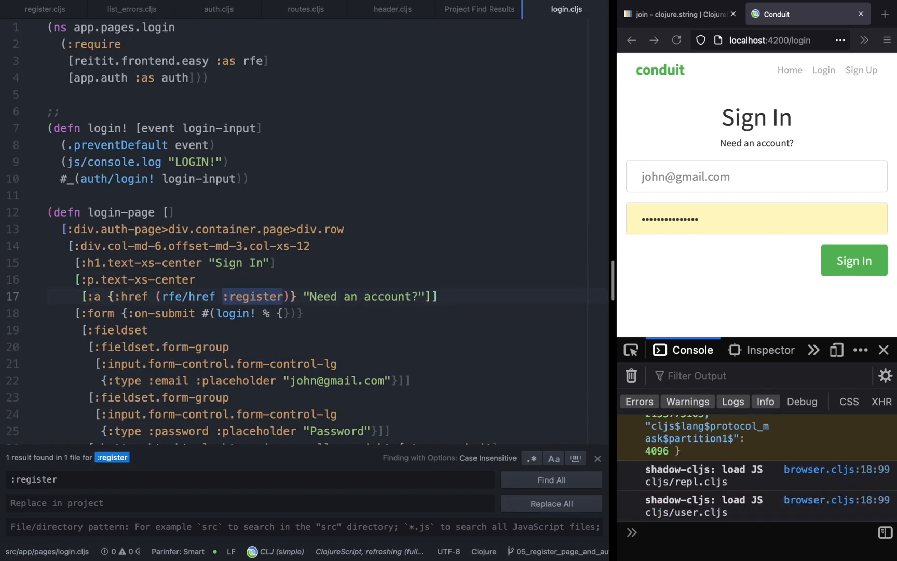
# - Replace (rfe/href :register) with (rfe/href :routes/register) in login.cljs and verify the link
pyautogui.click(550, 503)
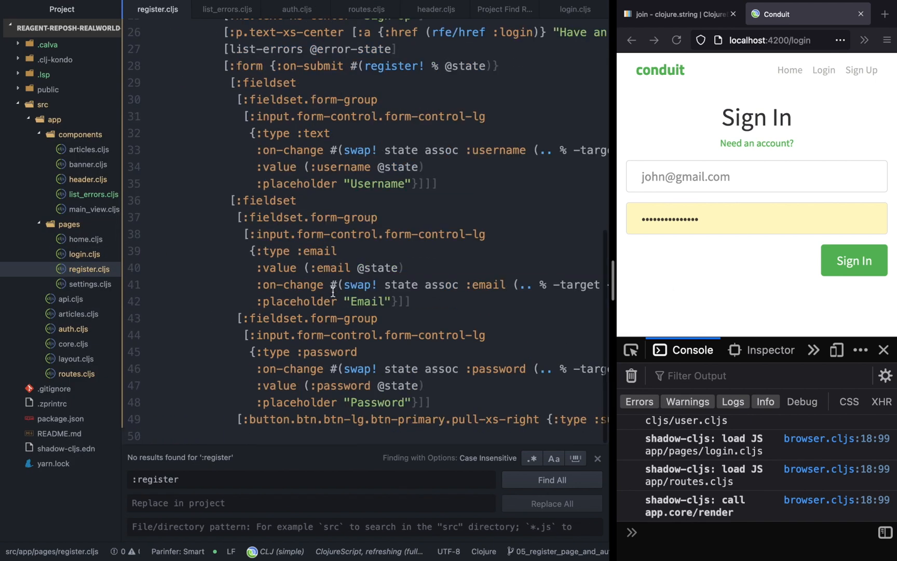
pyautogui.scroll(3)
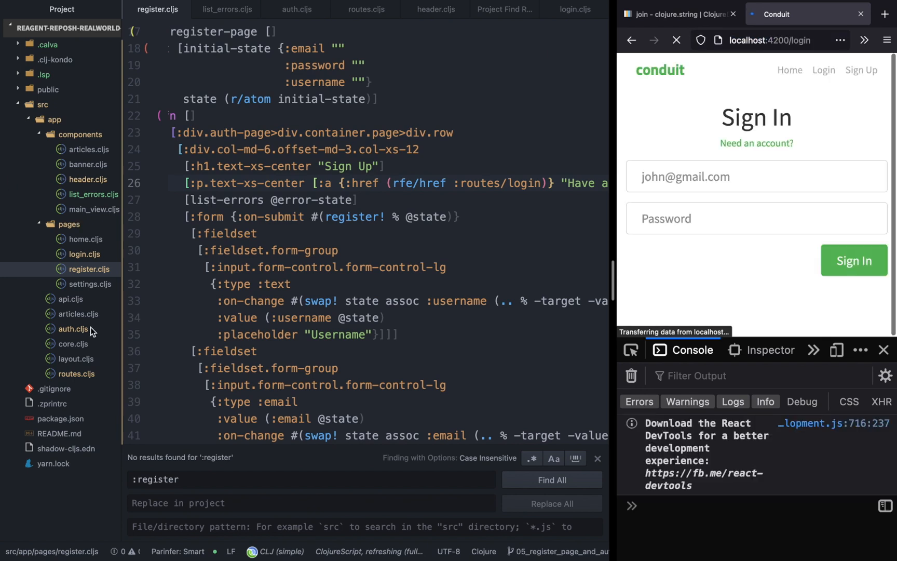
pyautogui.click(860, 70)
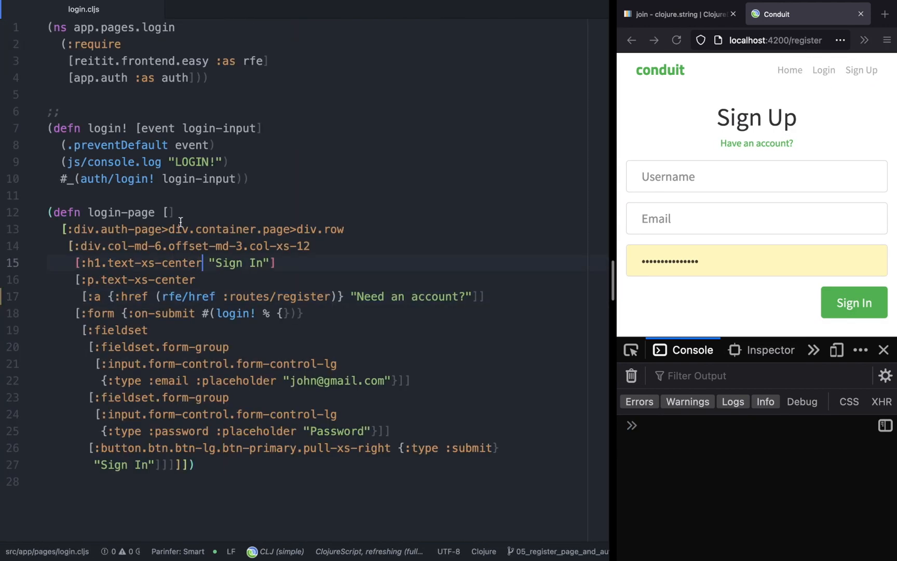
# - Delete the stray (name :email) line above defn register-page in register.cljs
pyautogui.click(248, 9)
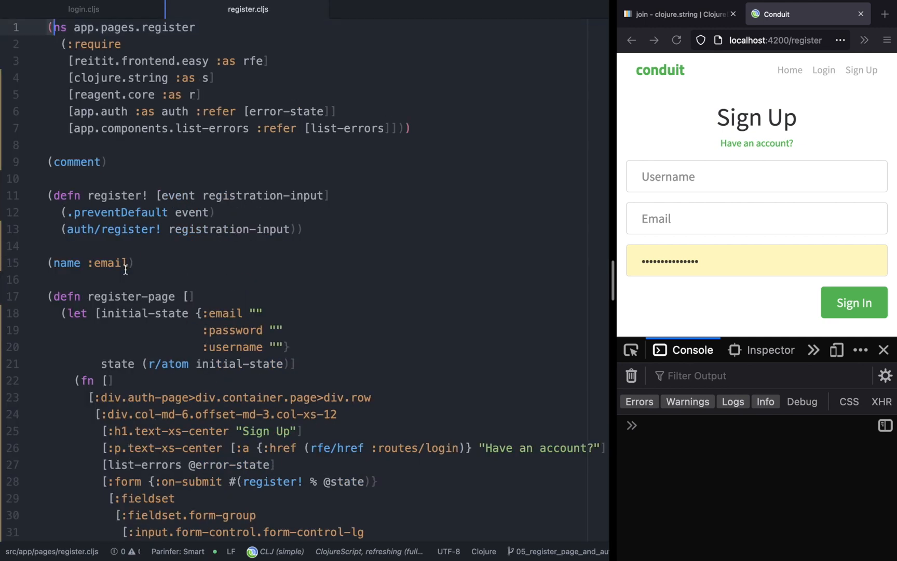
pyautogui.scroll(-3)
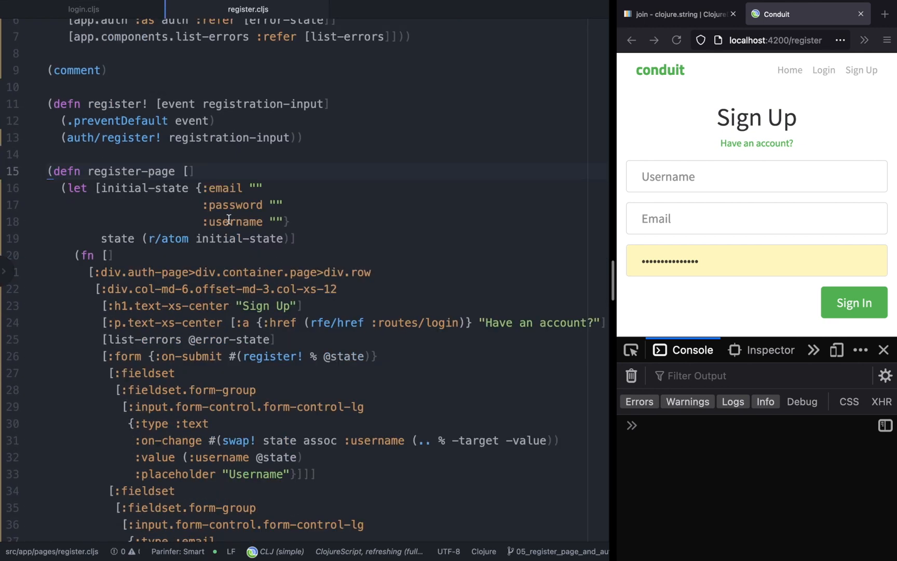